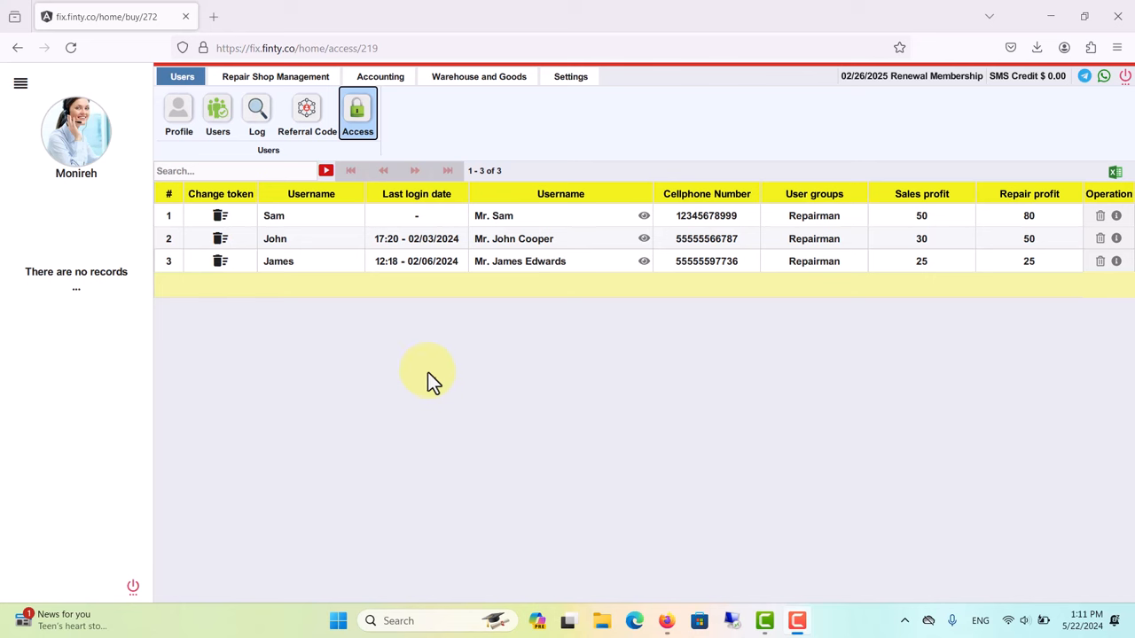
{"action": "mouse_move", "coordinate": [307, 120]}
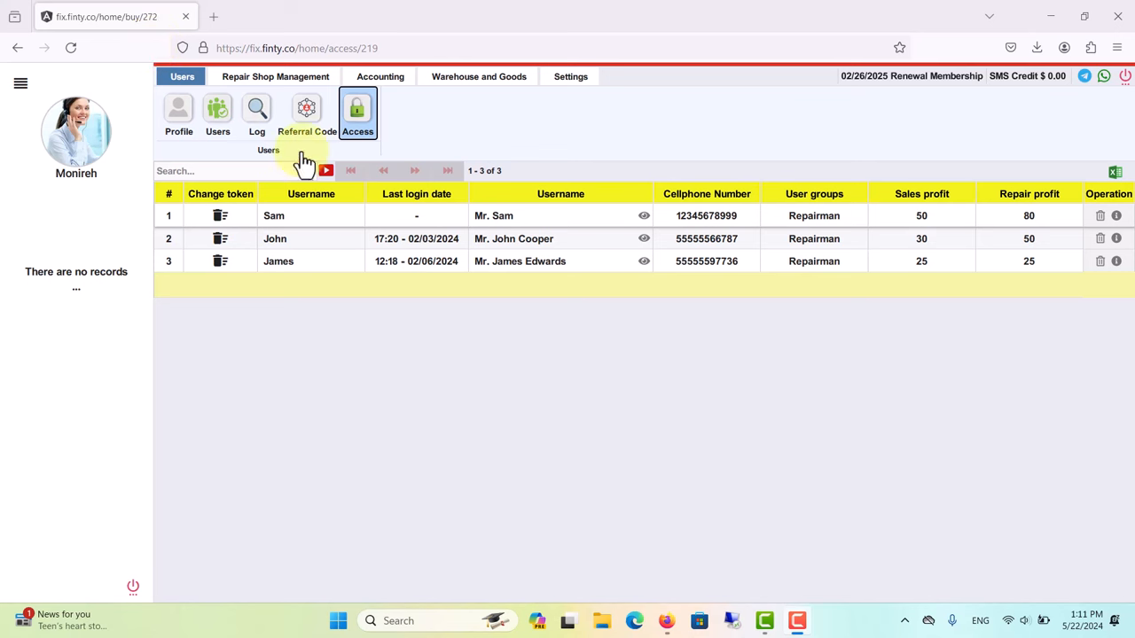
{"action": "mouse_move", "coordinate": [468, 291]}
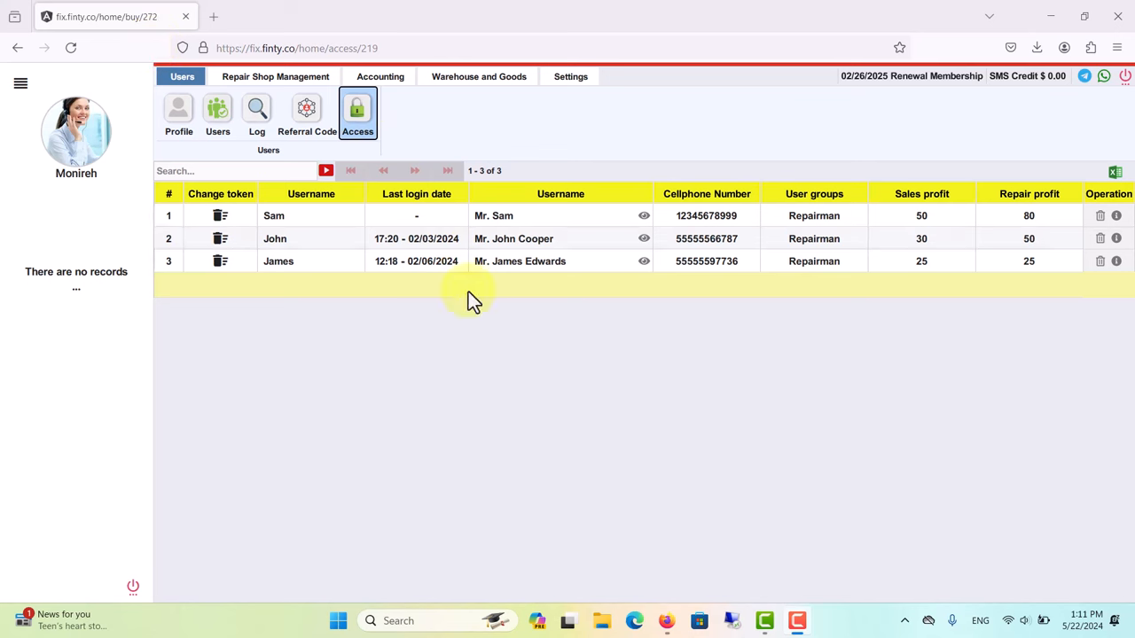
{"action": "mouse_move", "coordinate": [430, 354]}
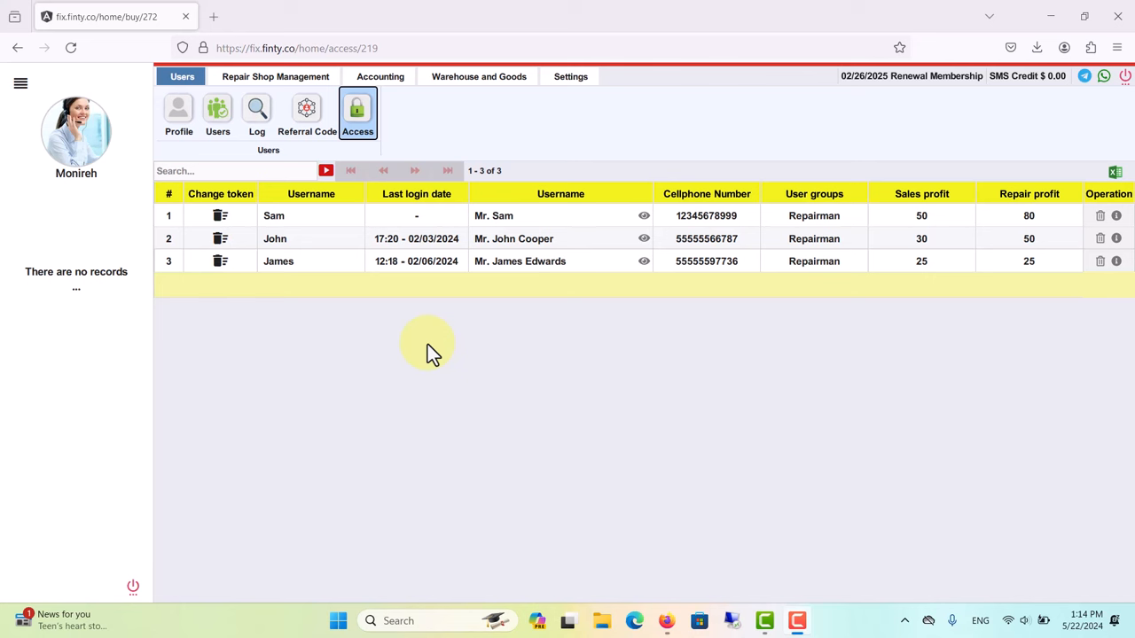
{"action": "mouse_move", "coordinate": [825, 430]}
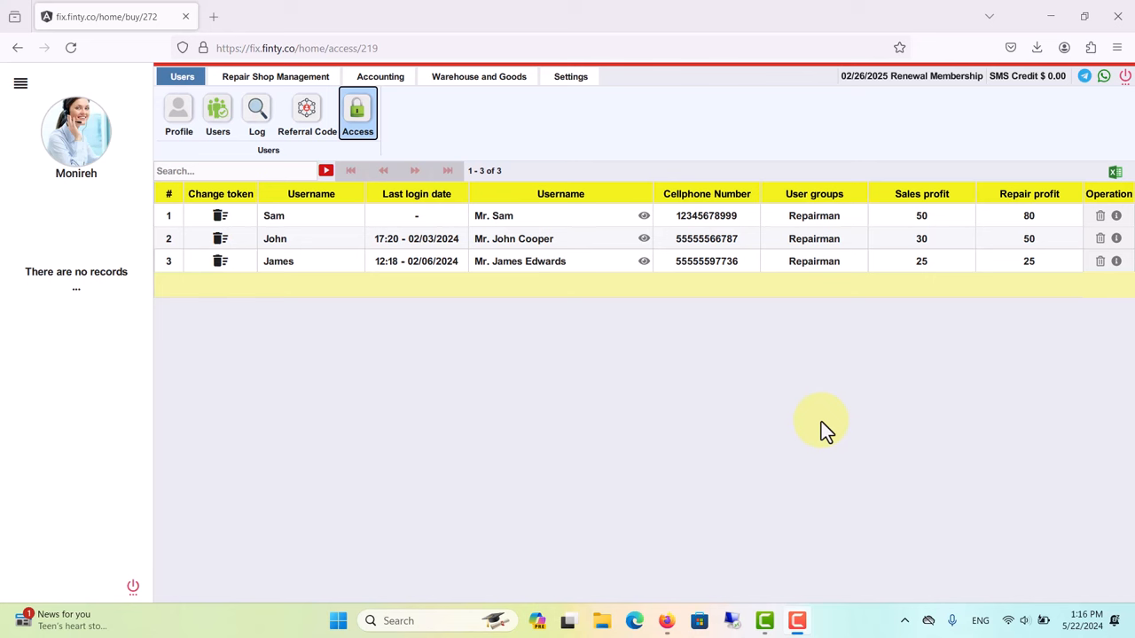
{"action": "mouse_move", "coordinate": [784, 423]}
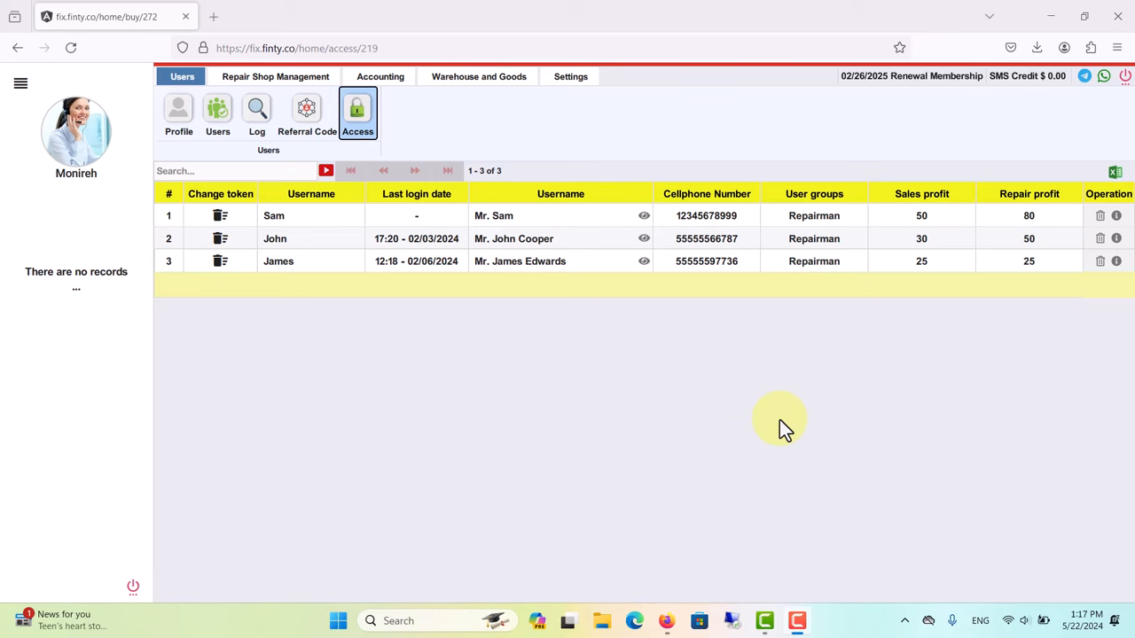
{"action": "mouse_move", "coordinate": [124, 71]}
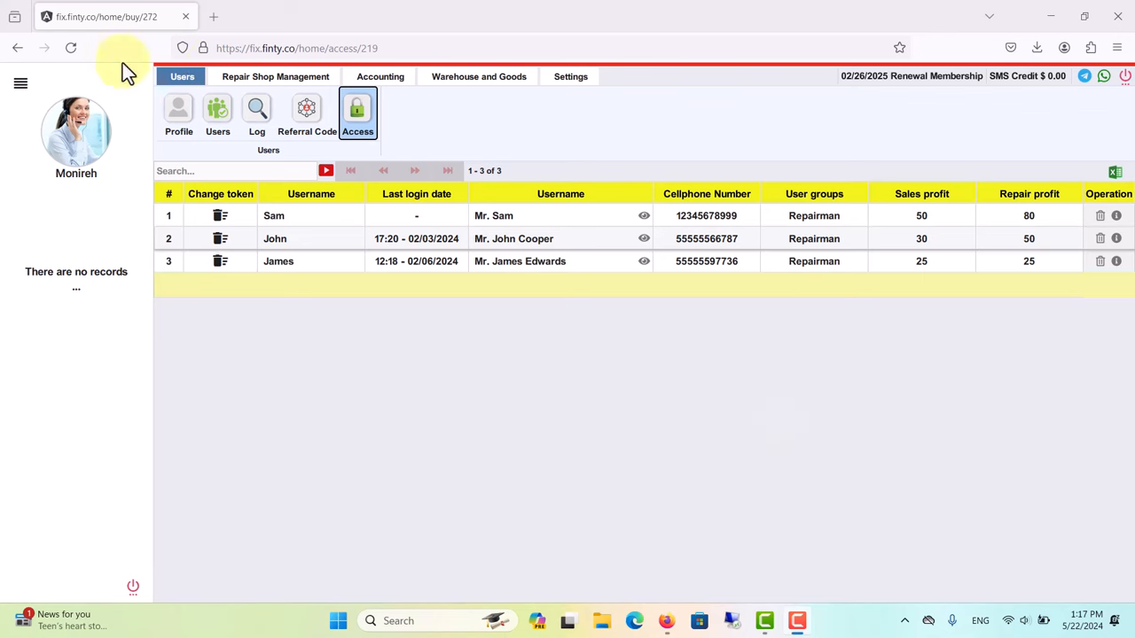
- From the Users list, start a new user and view the selectable user groups
{"action": "left_click", "coordinate": [217, 116]}
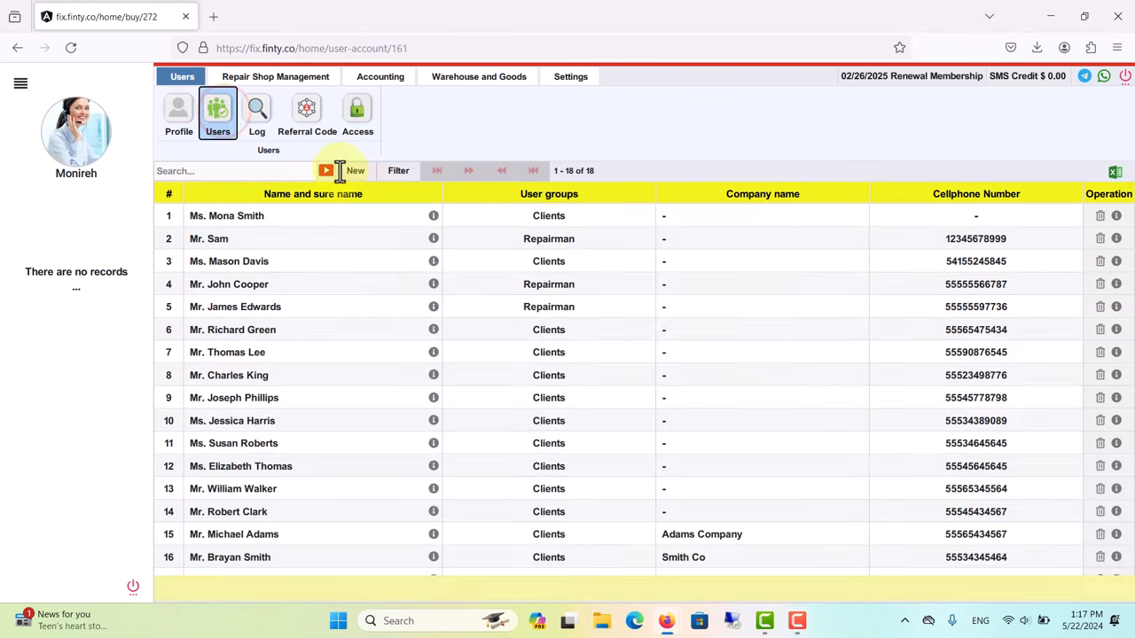
{"action": "left_click", "coordinate": [354, 170]}
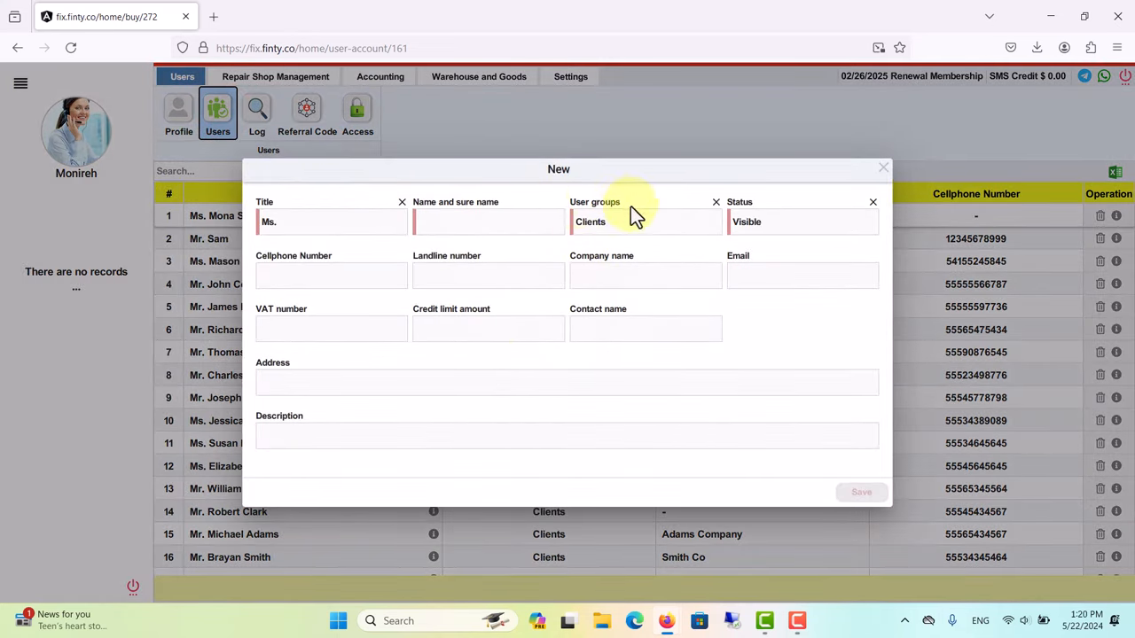
{"action": "left_click", "coordinate": [638, 221]}
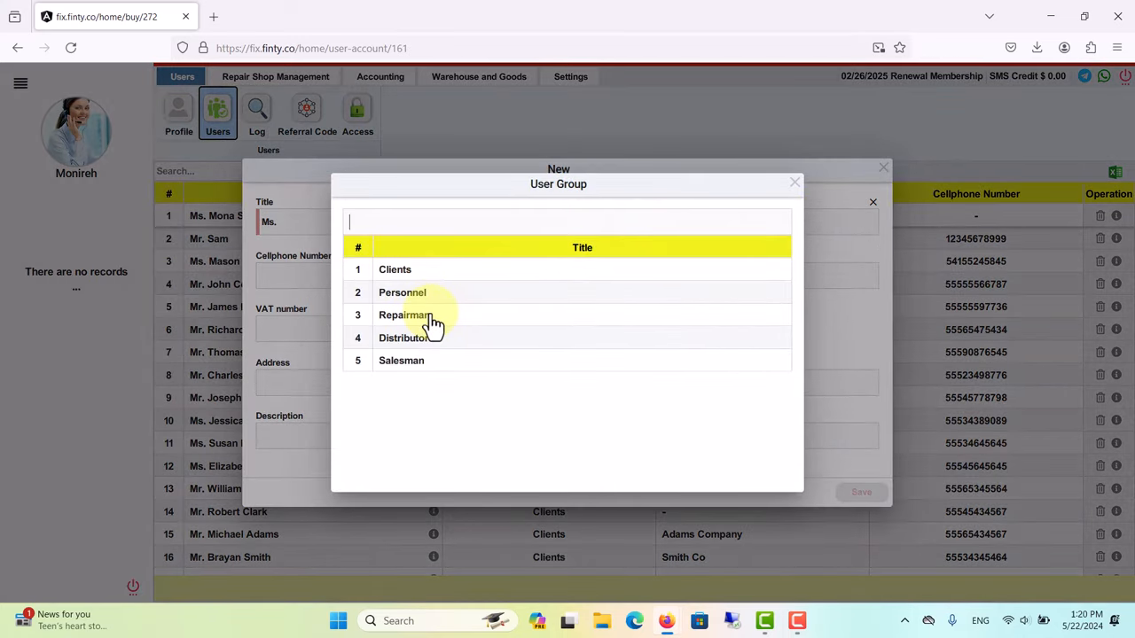
{"action": "mouse_move", "coordinate": [443, 366]}
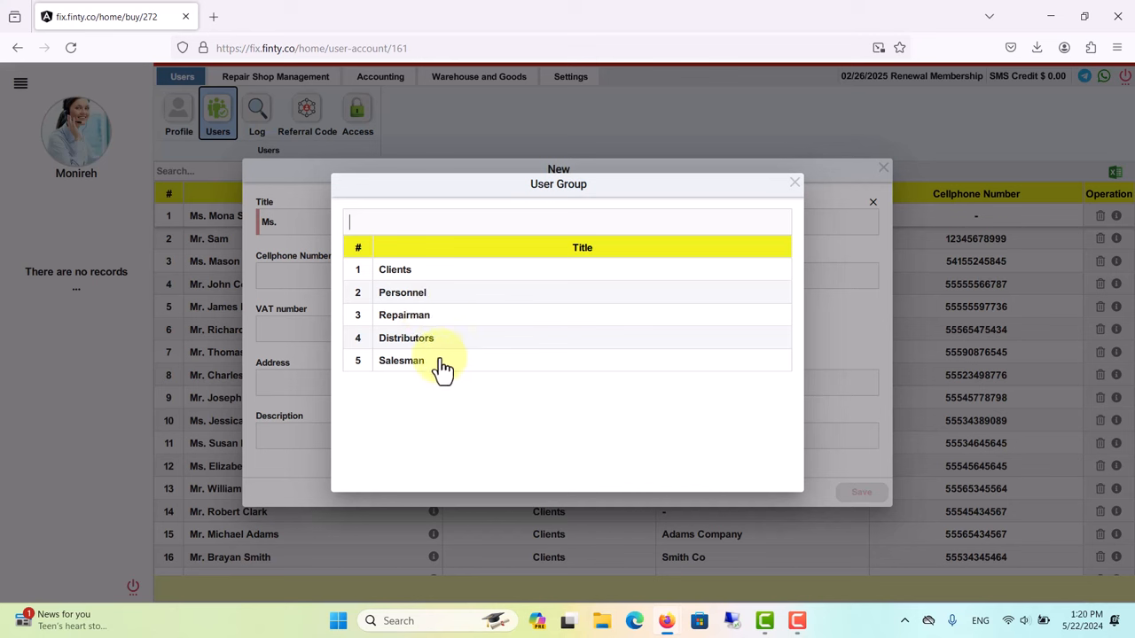
{"action": "mouse_move", "coordinate": [444, 297]}
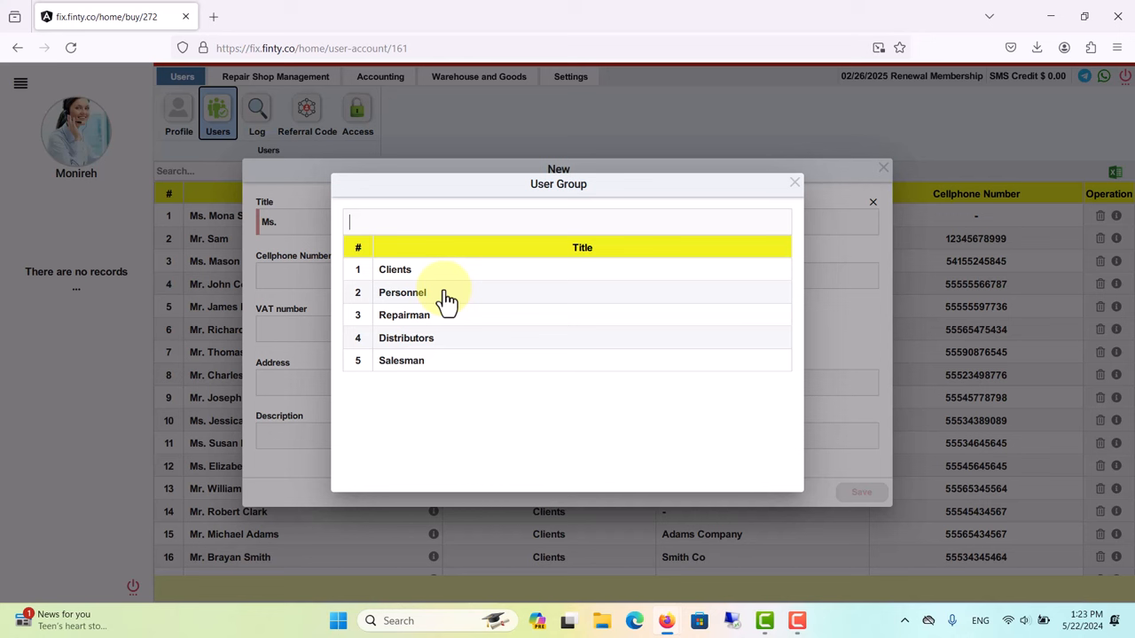
{"action": "mouse_move", "coordinate": [457, 314]}
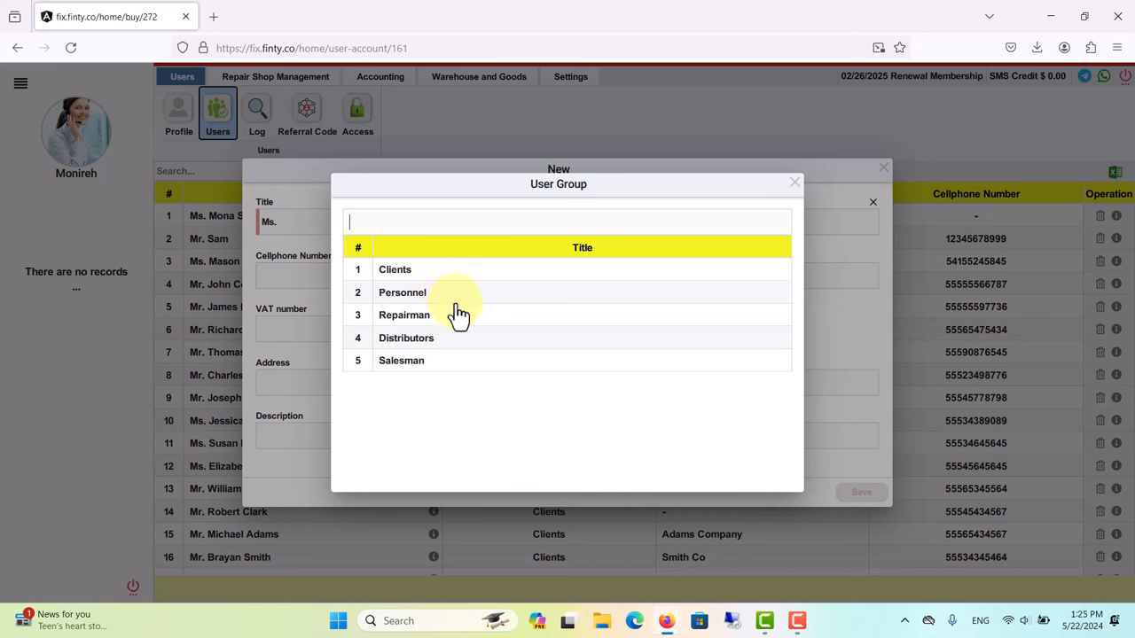
{"action": "mouse_move", "coordinate": [502, 378]}
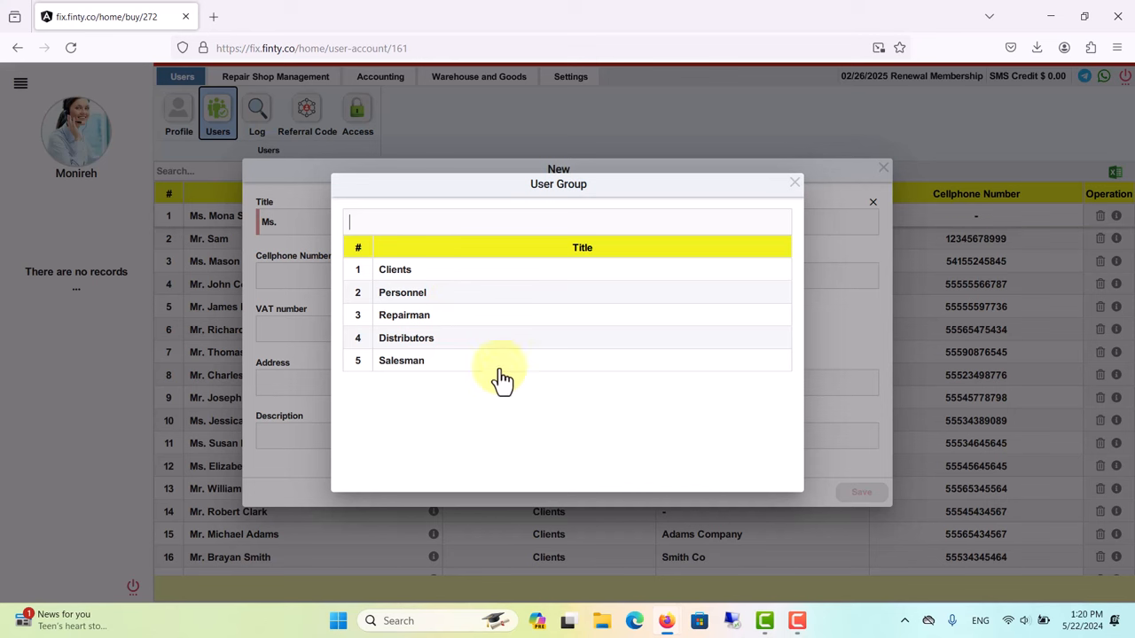
{"action": "mouse_move", "coordinate": [481, 348]}
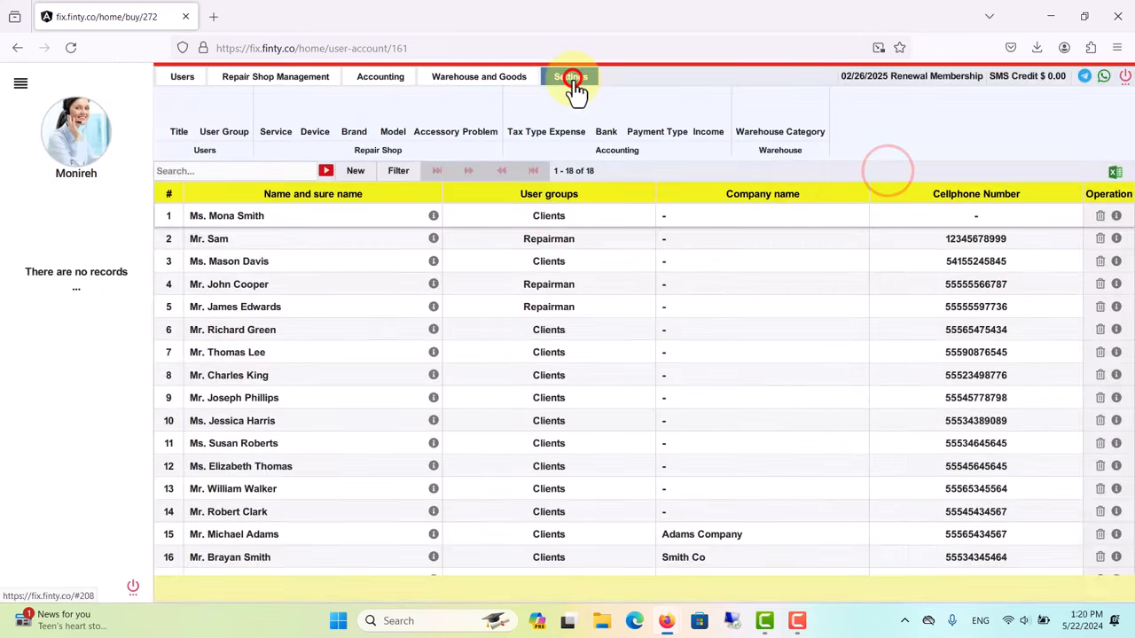
- Review the User Group settings, dismiss the empty group form, and return to Users
{"action": "left_click", "coordinate": [224, 113]}
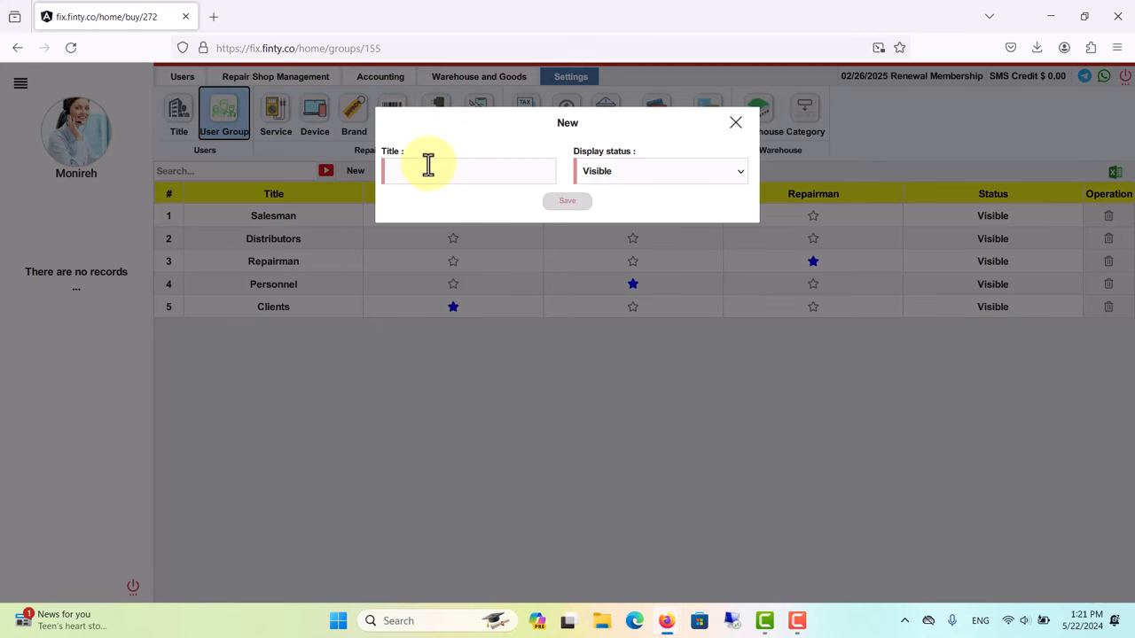
{"action": "left_click", "coordinate": [735, 122]}
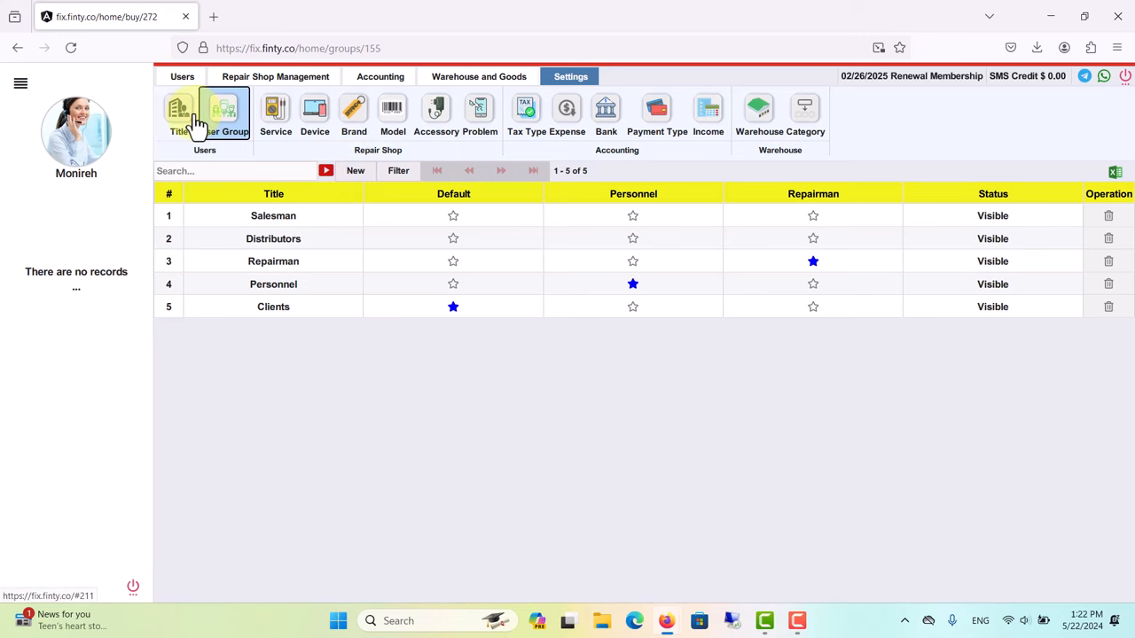
{"action": "left_click", "coordinate": [181, 76]}
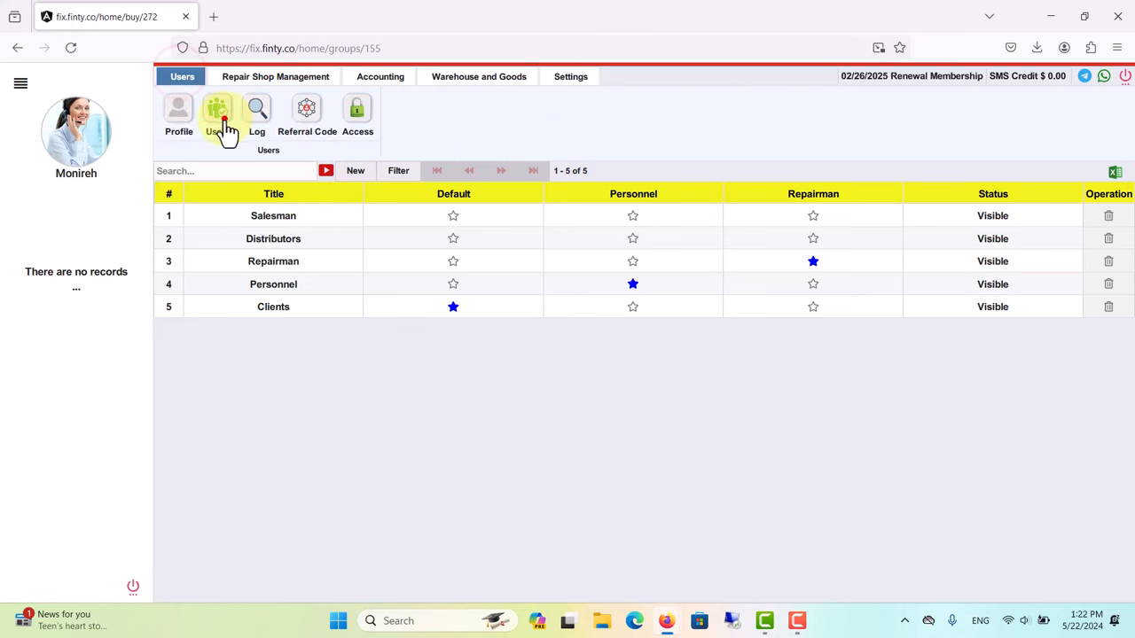
{"action": "left_click", "coordinate": [217, 108]}
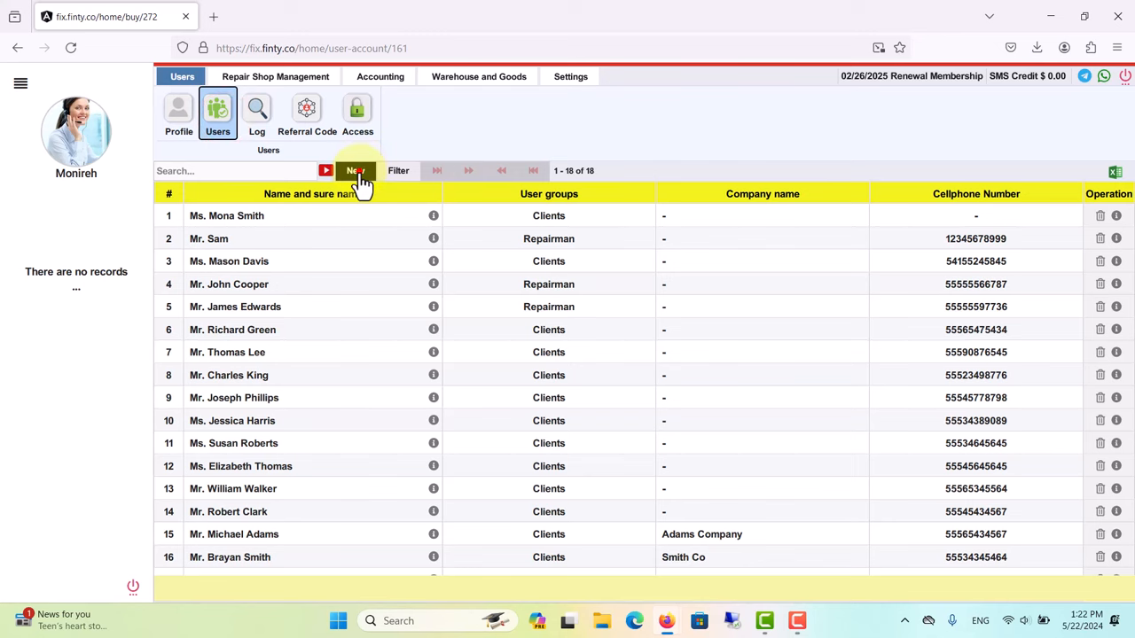
{"action": "left_click", "coordinate": [355, 170]}
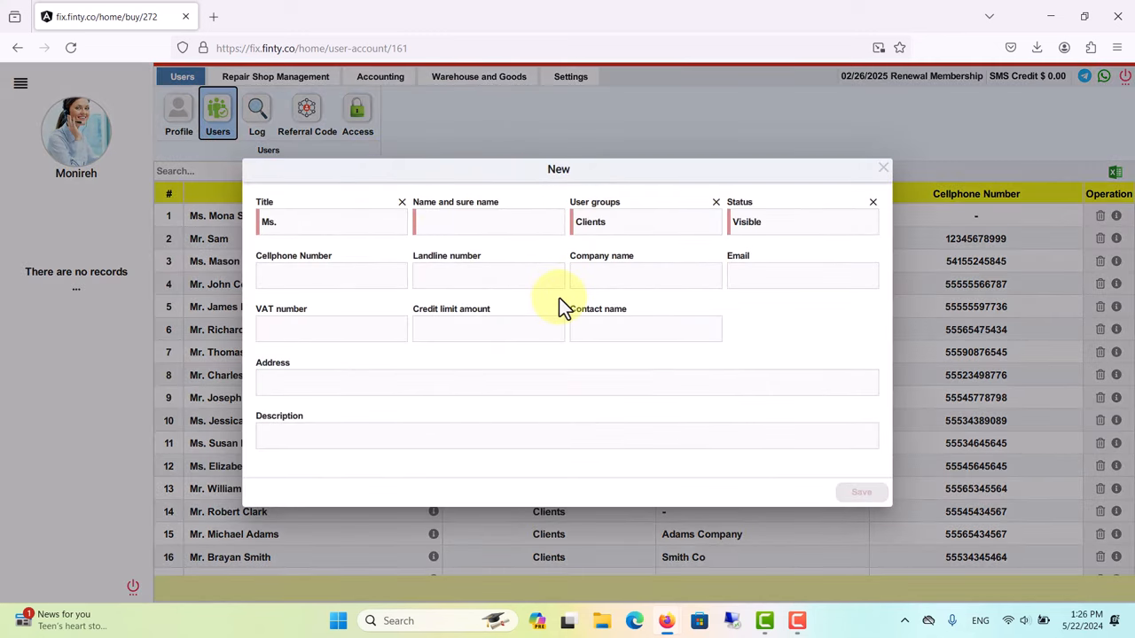
{"action": "mouse_move", "coordinate": [540, 377]}
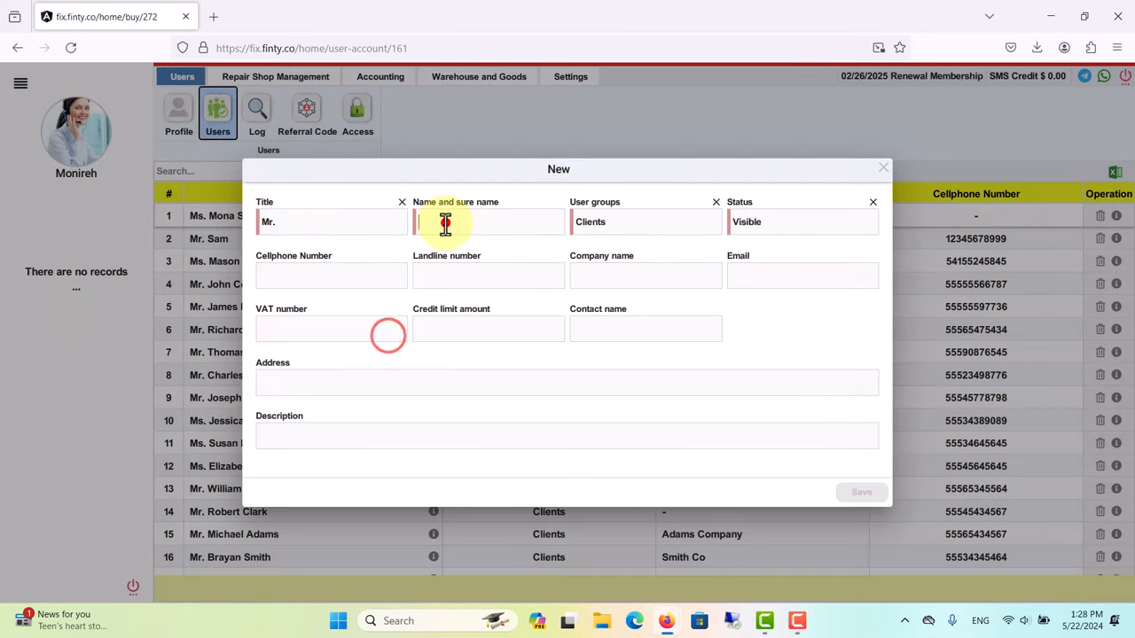
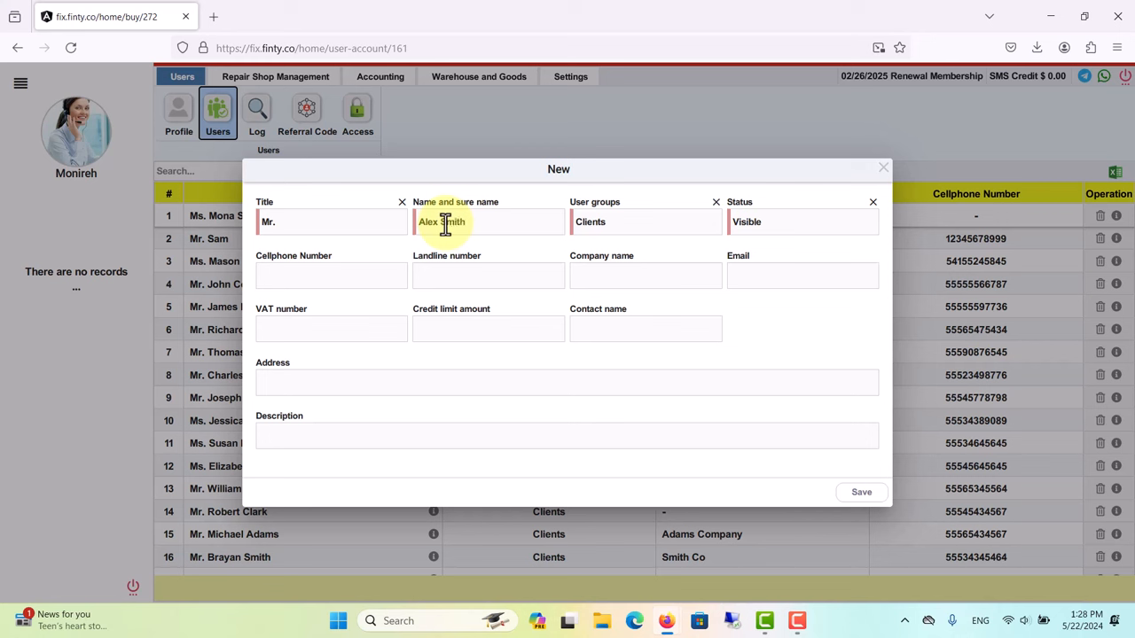
{"action": "mouse_move", "coordinate": [642, 224]}
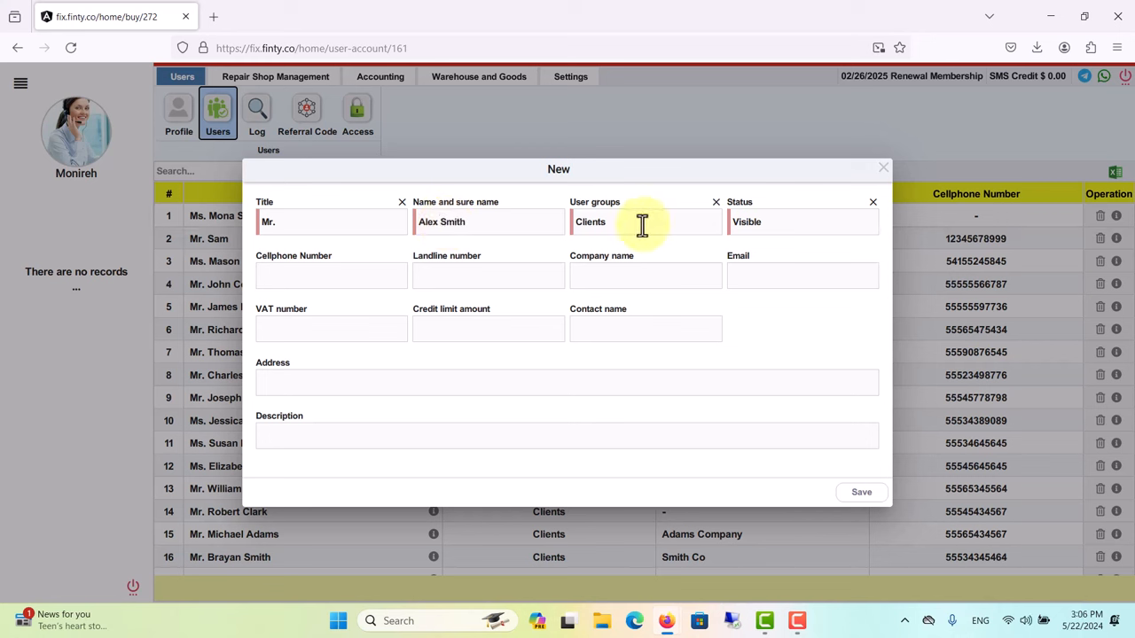
{"action": "left_click", "coordinate": [643, 221]}
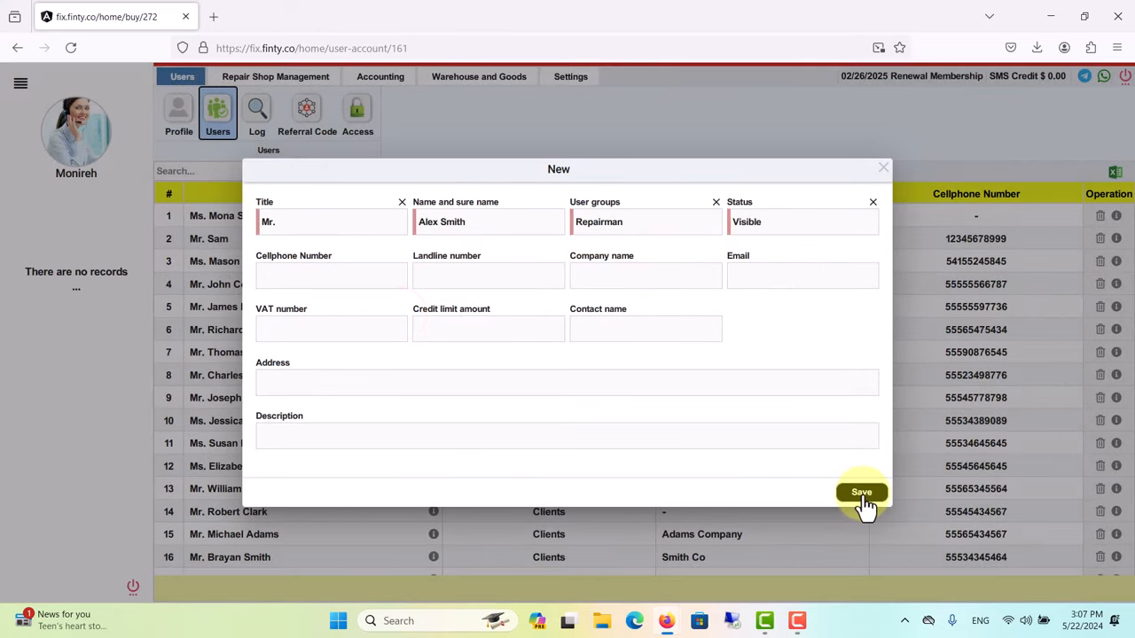
{"action": "left_click", "coordinate": [860, 492]}
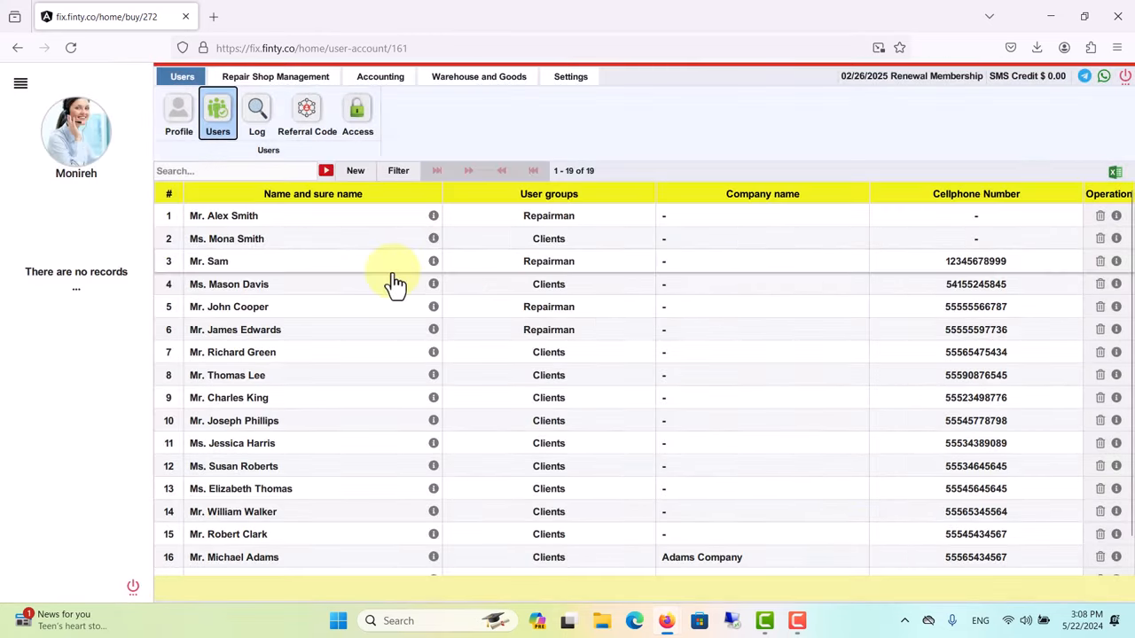
{"action": "mouse_move", "coordinate": [377, 239]}
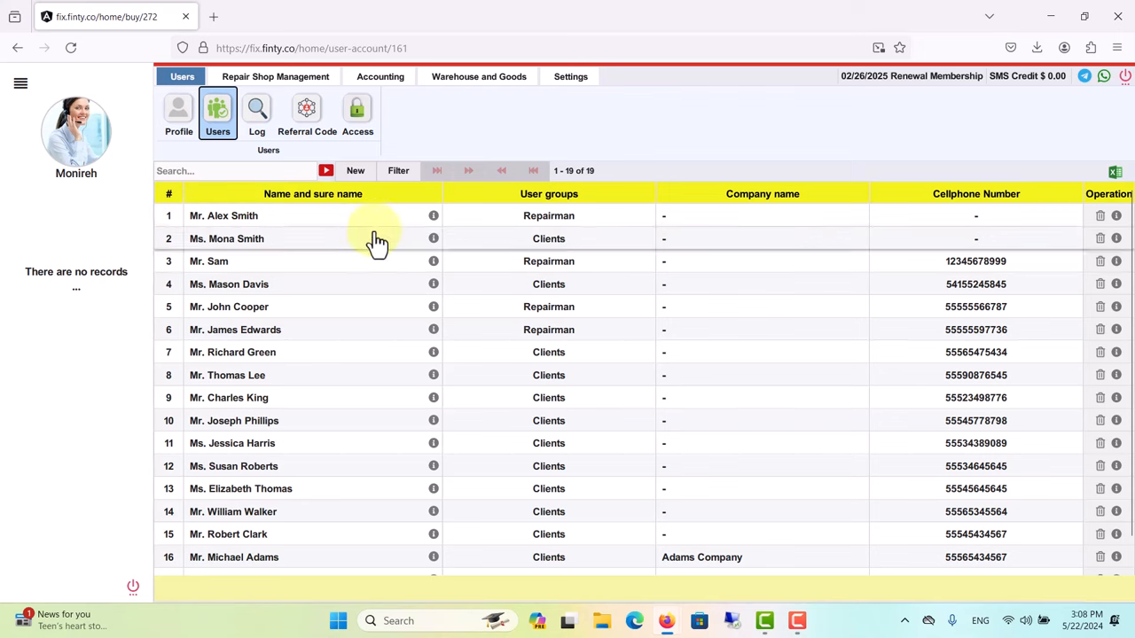
{"action": "mouse_move", "coordinate": [560, 235]}
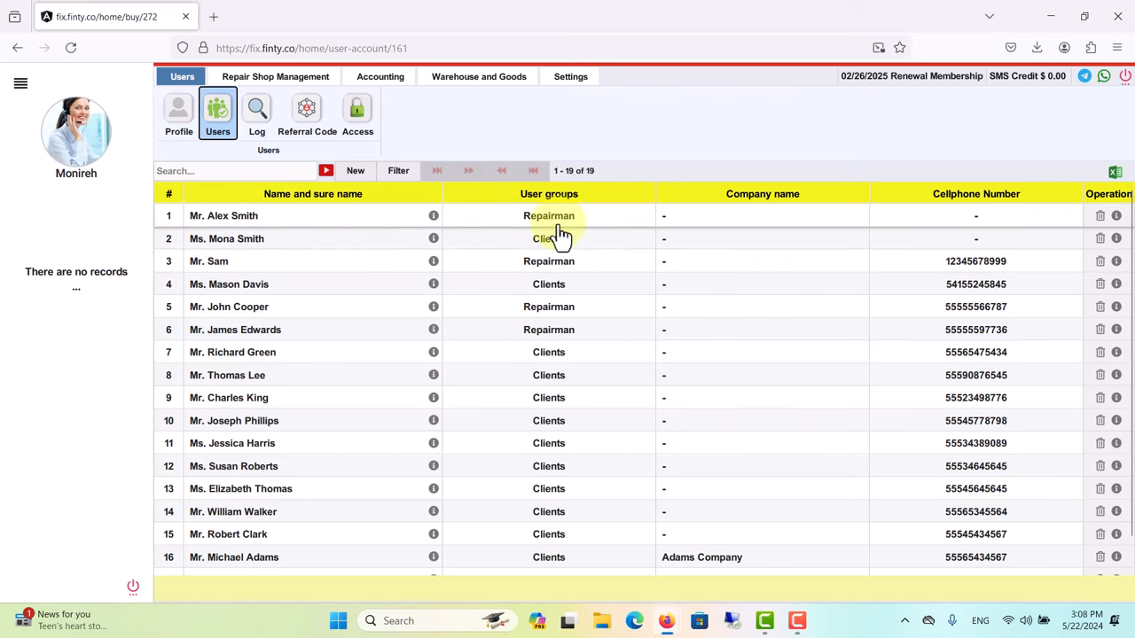
{"action": "left_click", "coordinate": [356, 112]}
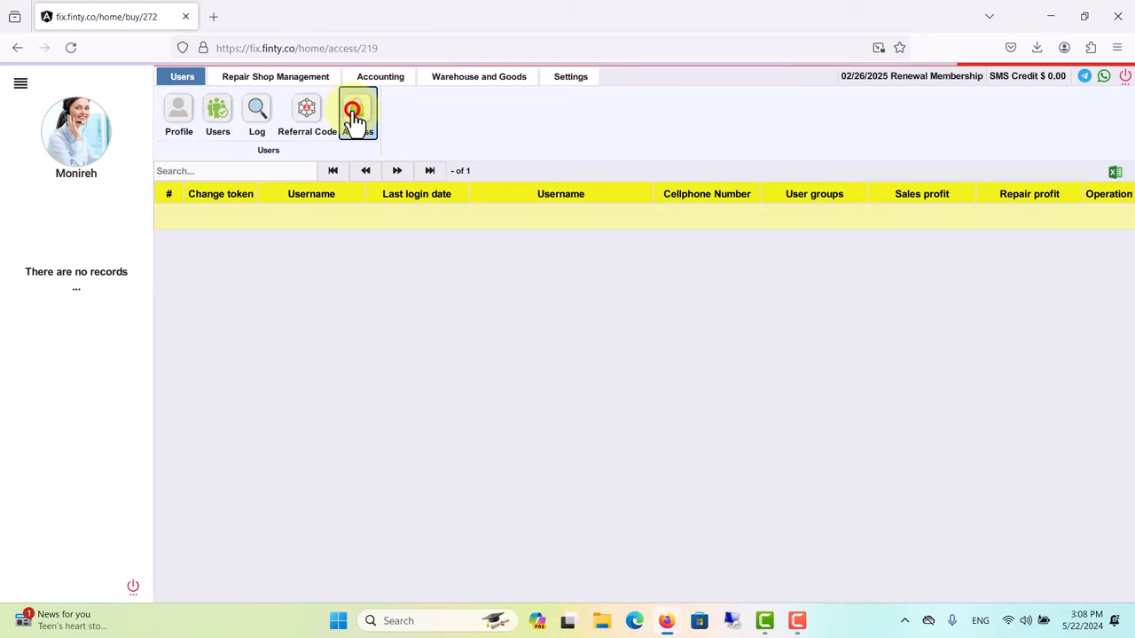
{"action": "left_click", "coordinate": [357, 115]}
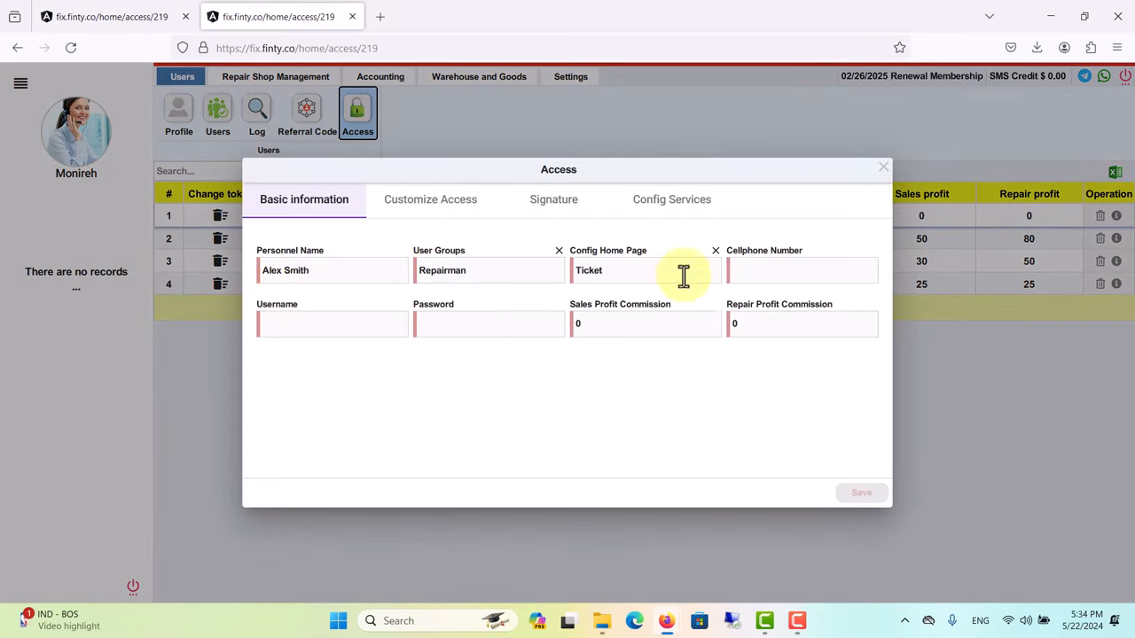
{"action": "mouse_move", "coordinate": [720, 276]}
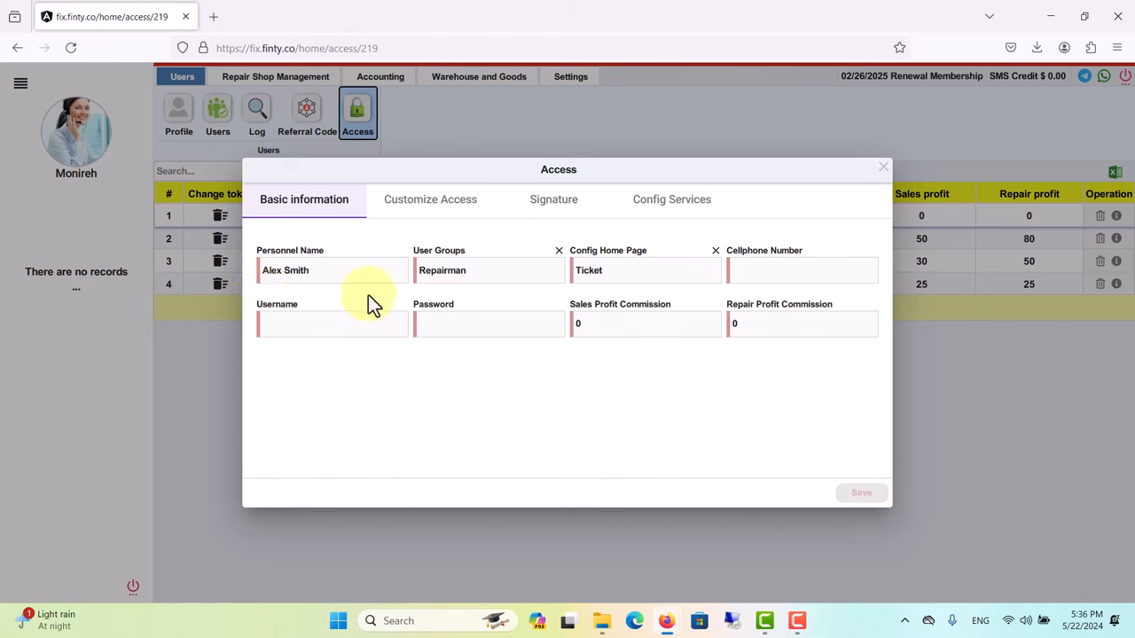
{"action": "mouse_move", "coordinate": [479, 304]}
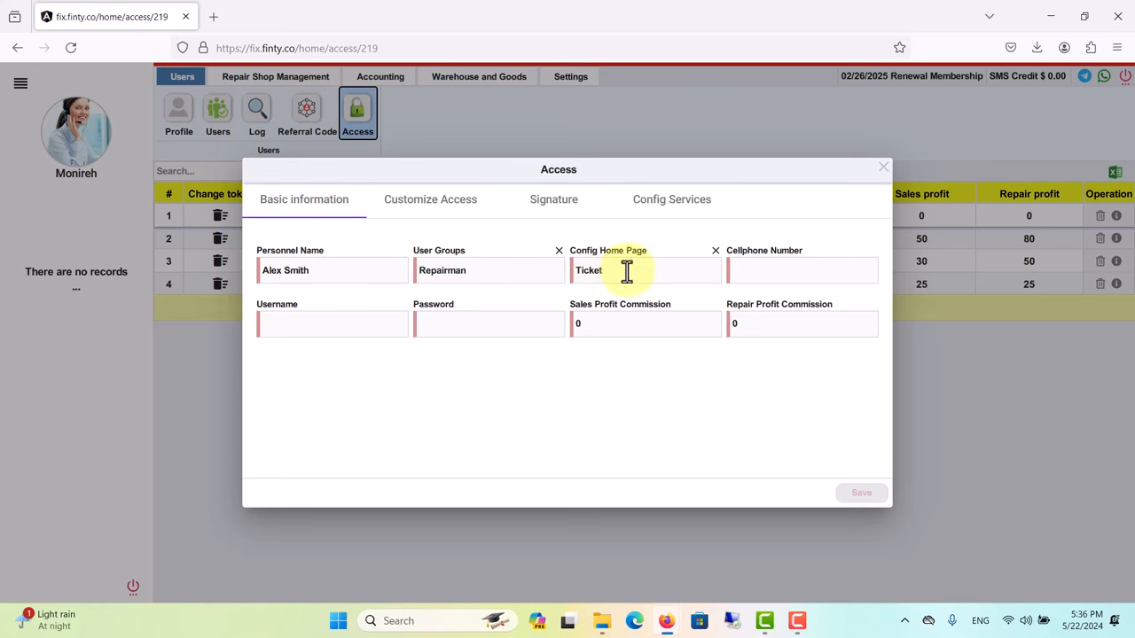
{"action": "left_click", "coordinate": [638, 270]}
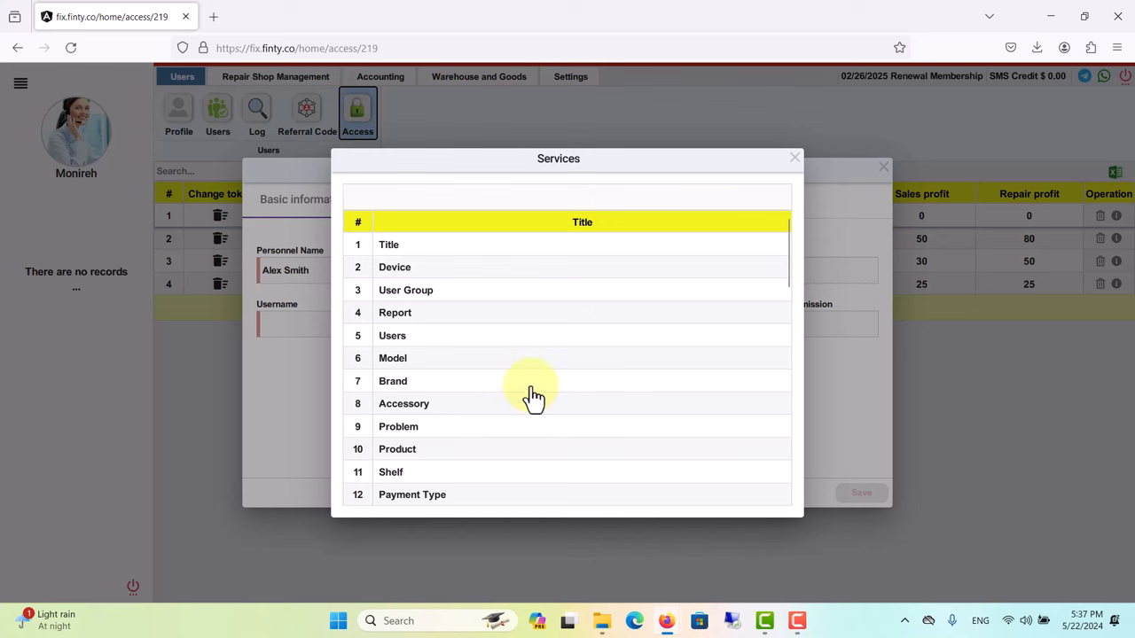
{"action": "left_click", "coordinate": [558, 197]}
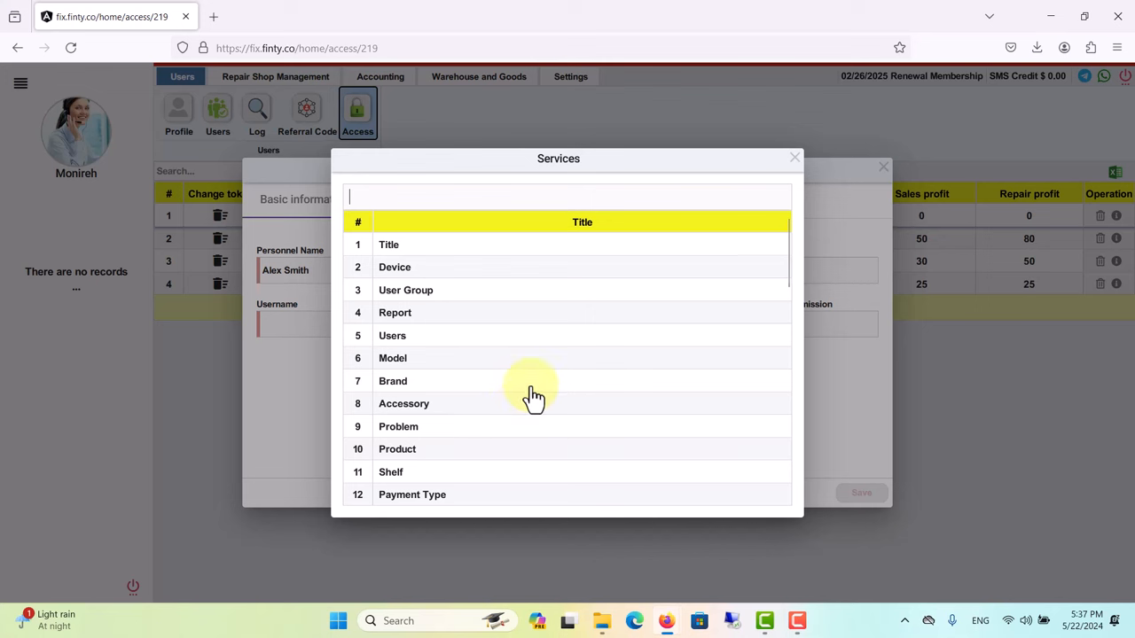
{"action": "scroll", "scroll_direction": "down", "scroll_amount": 3}
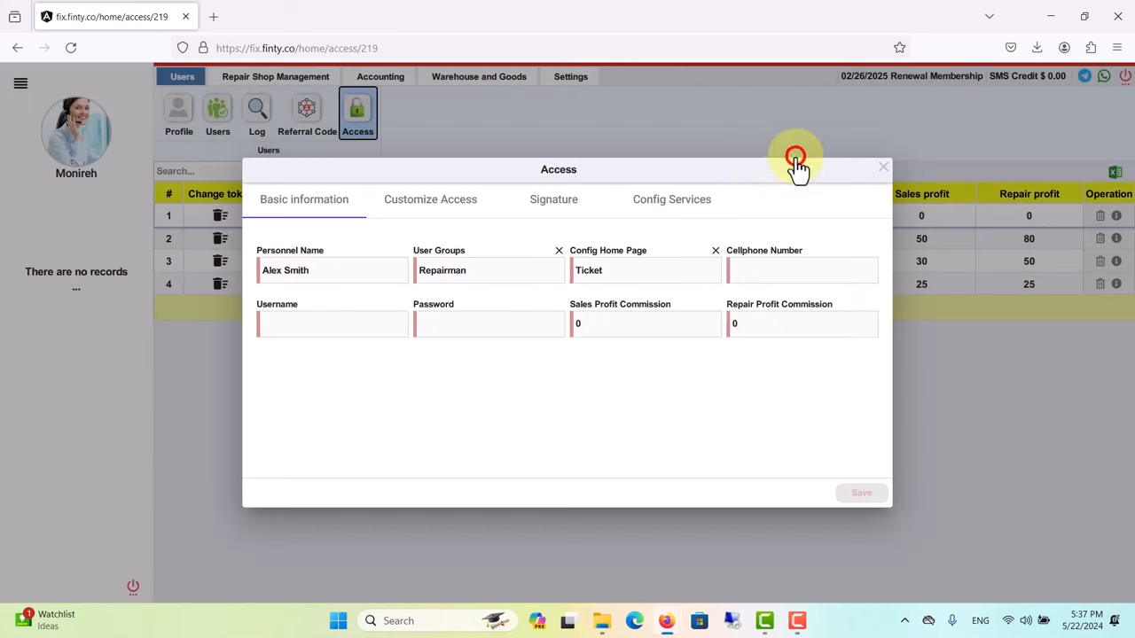
{"action": "mouse_move", "coordinate": [510, 288]}
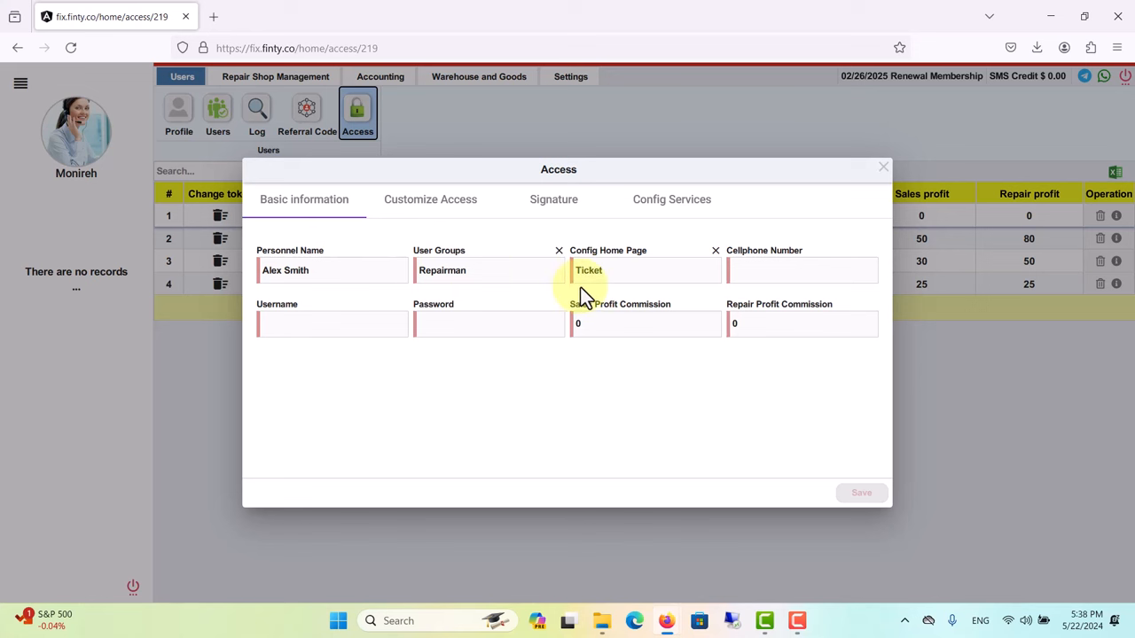
{"action": "mouse_move", "coordinate": [626, 282]}
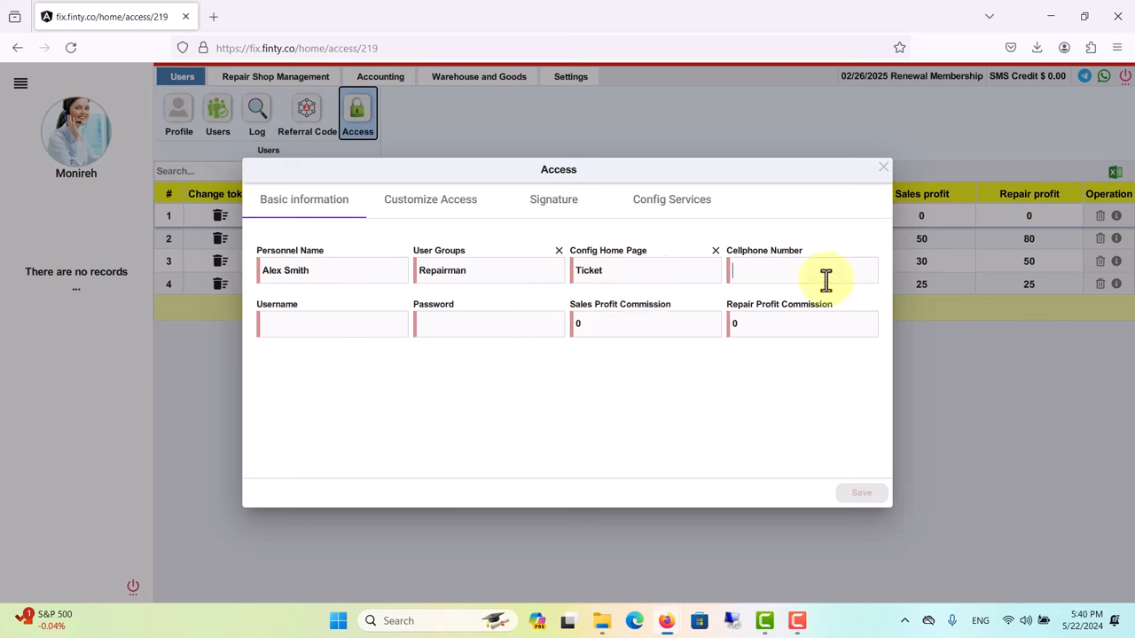
{"action": "mouse_move", "coordinate": [753, 293]}
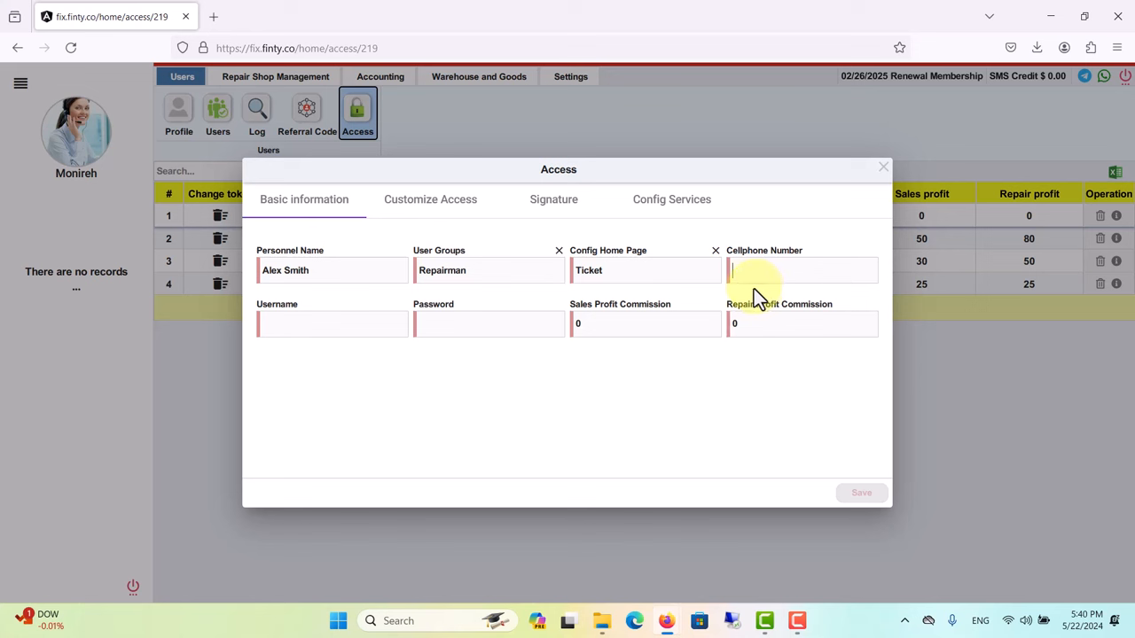
{"action": "type", "text": "12345678998"}
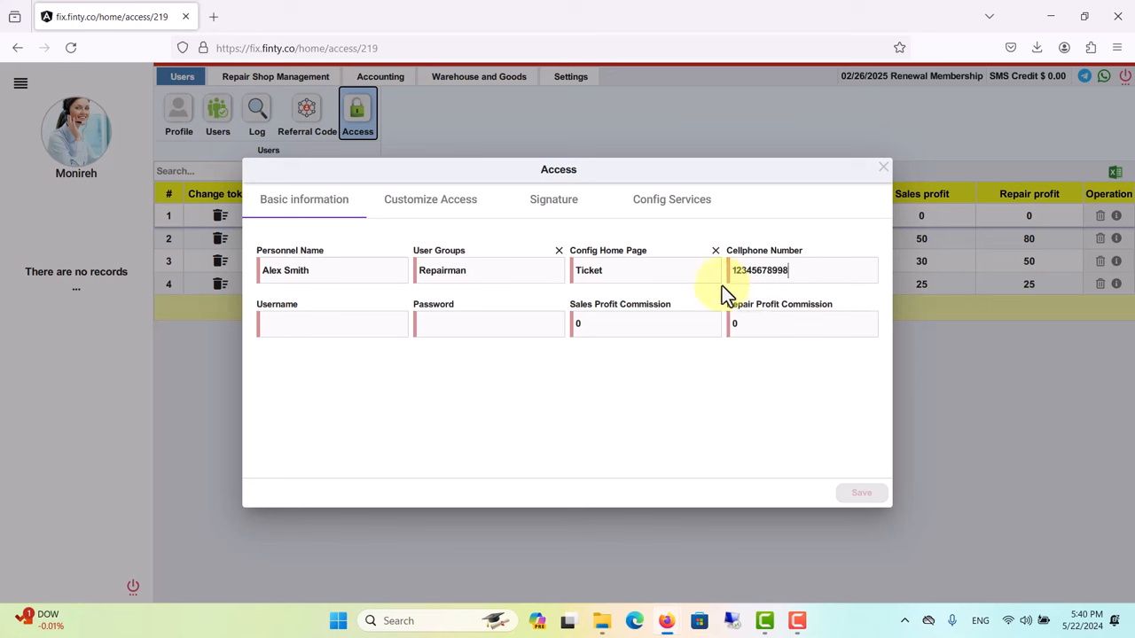
{"action": "mouse_move", "coordinate": [761, 301]}
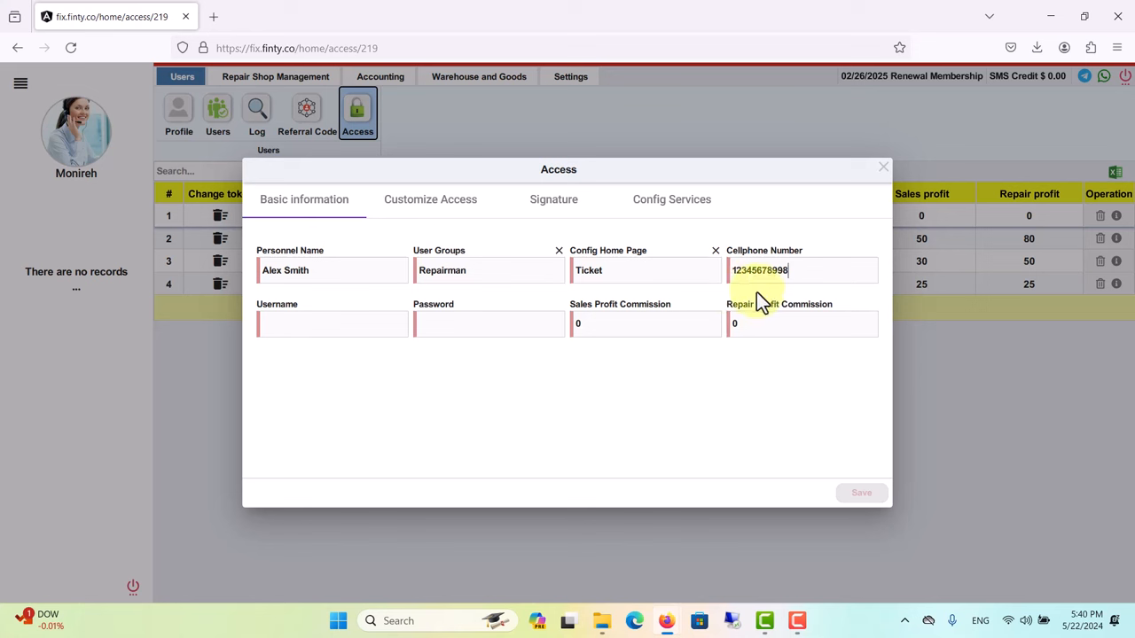
{"action": "mouse_move", "coordinate": [568, 304]}
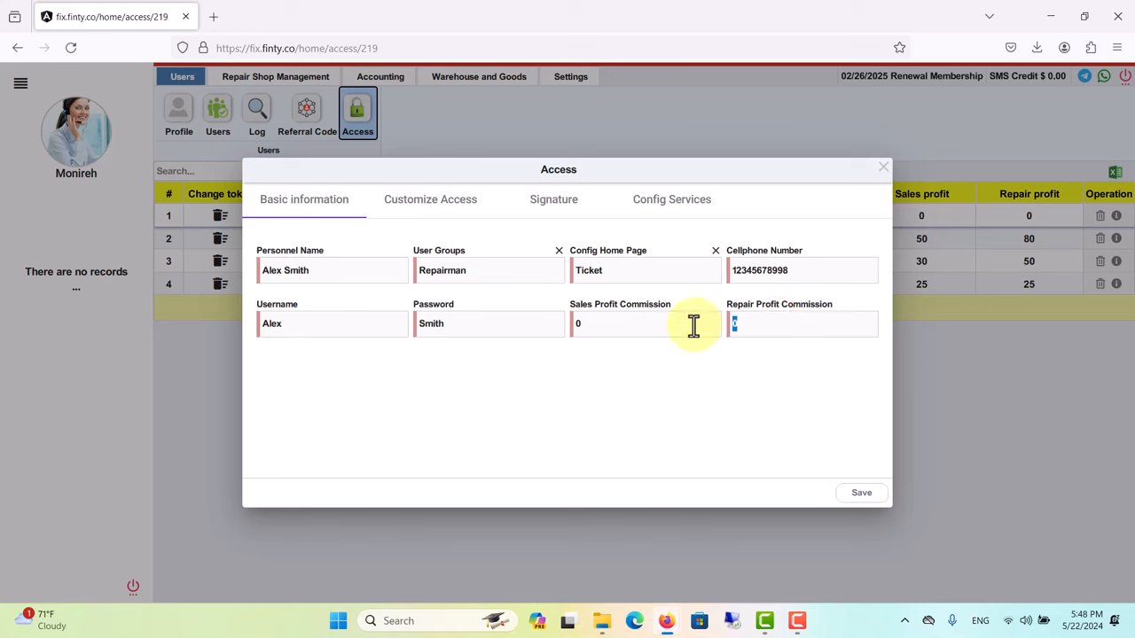
{"action": "type", "text": "50"}
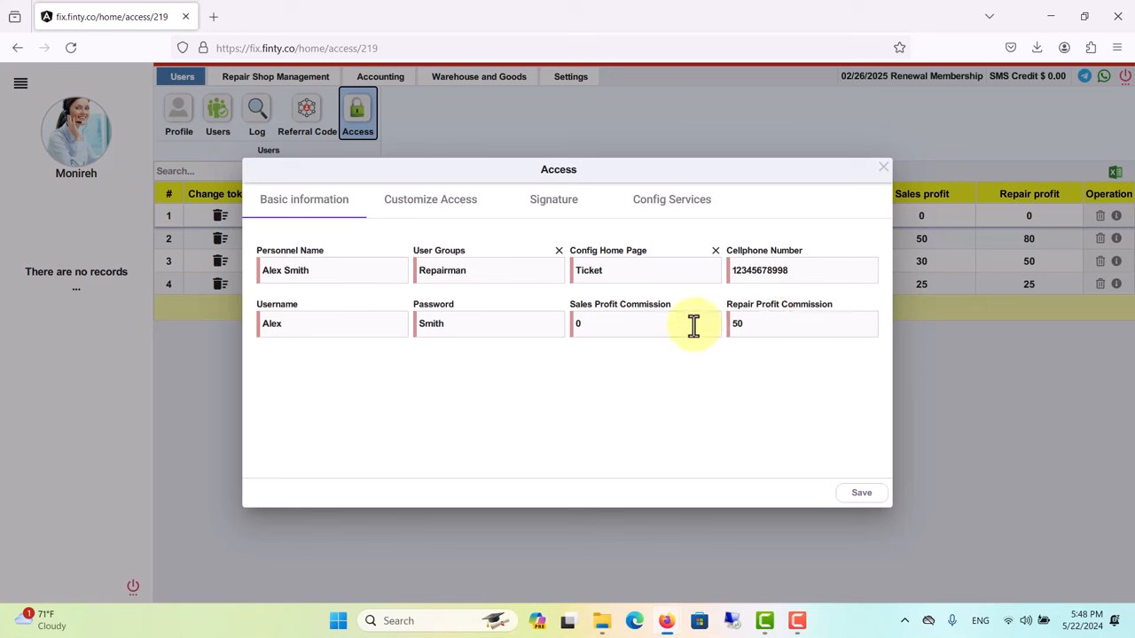
{"action": "mouse_move", "coordinate": [772, 326]}
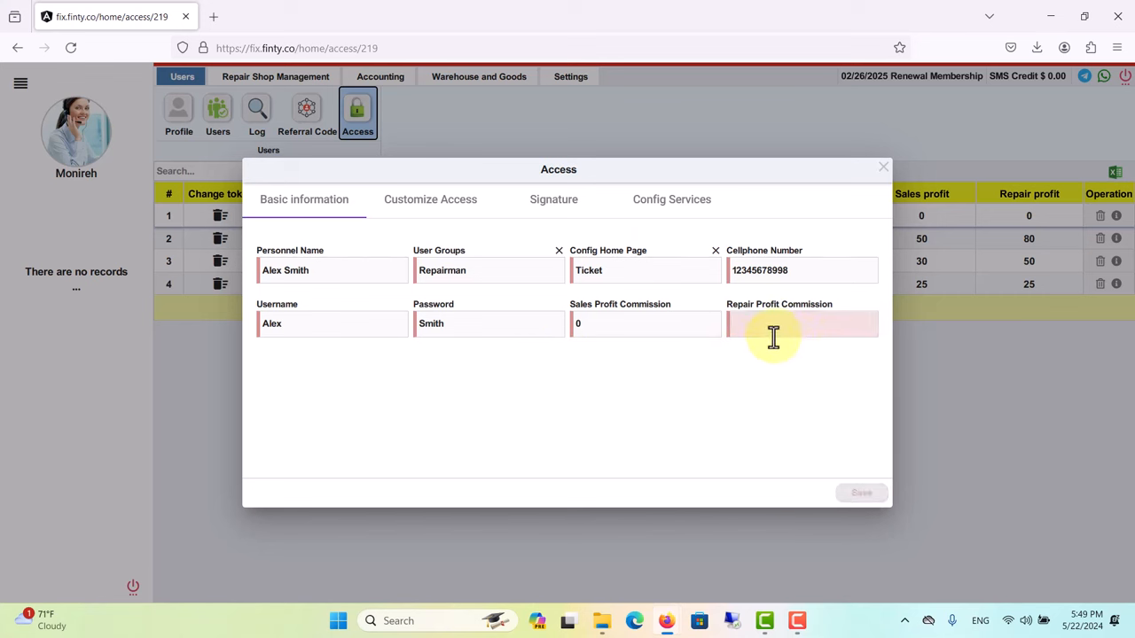
{"action": "left_click", "coordinate": [802, 324]}
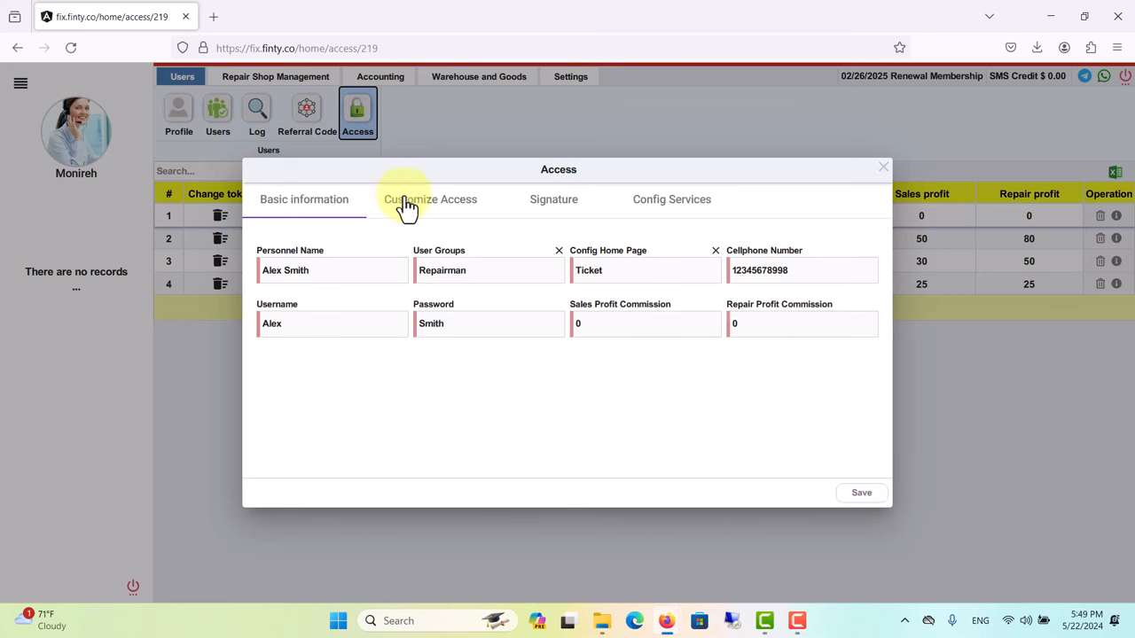
{"action": "left_click", "coordinate": [430, 199]}
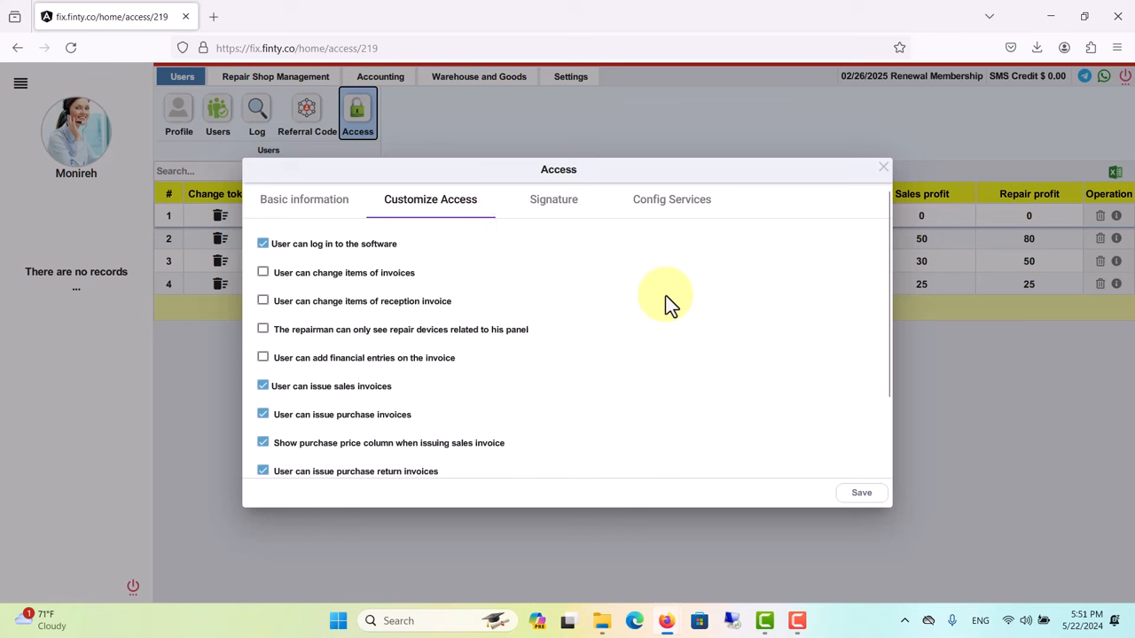
{"action": "scroll", "scroll_direction": "down", "scroll_amount": 3}
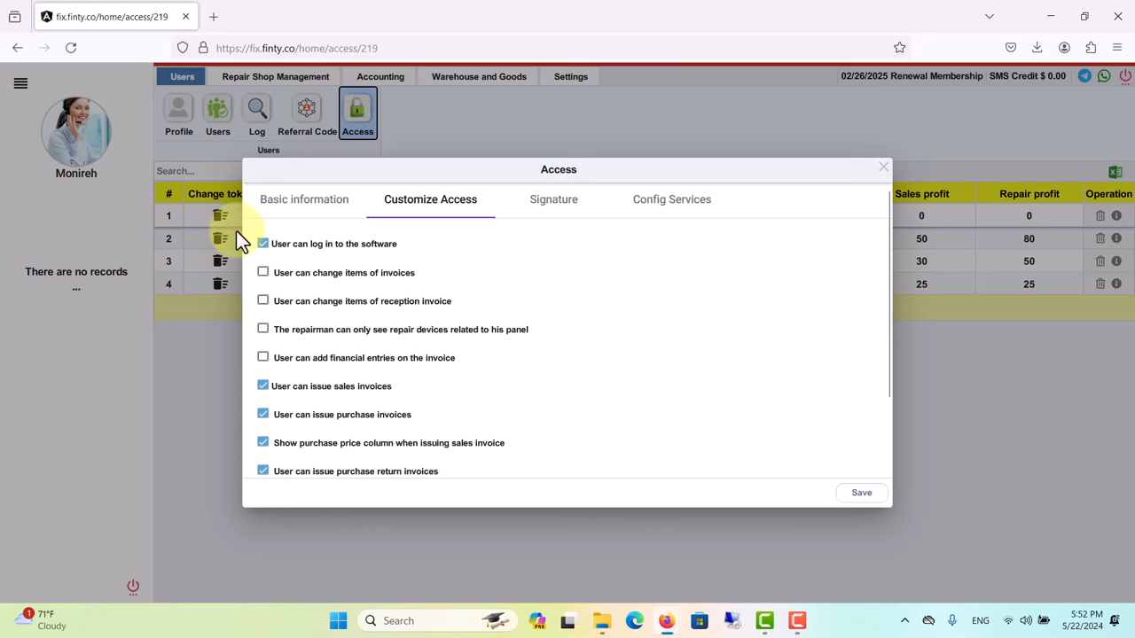
{"action": "mouse_move", "coordinate": [228, 244]}
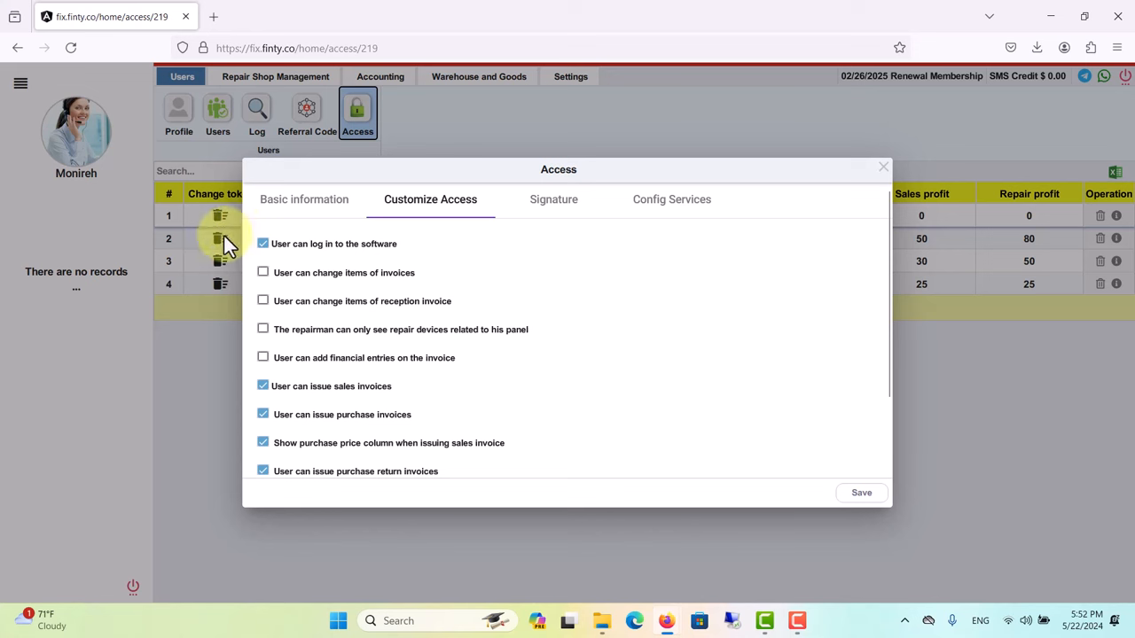
{"action": "mouse_move", "coordinate": [629, 264]}
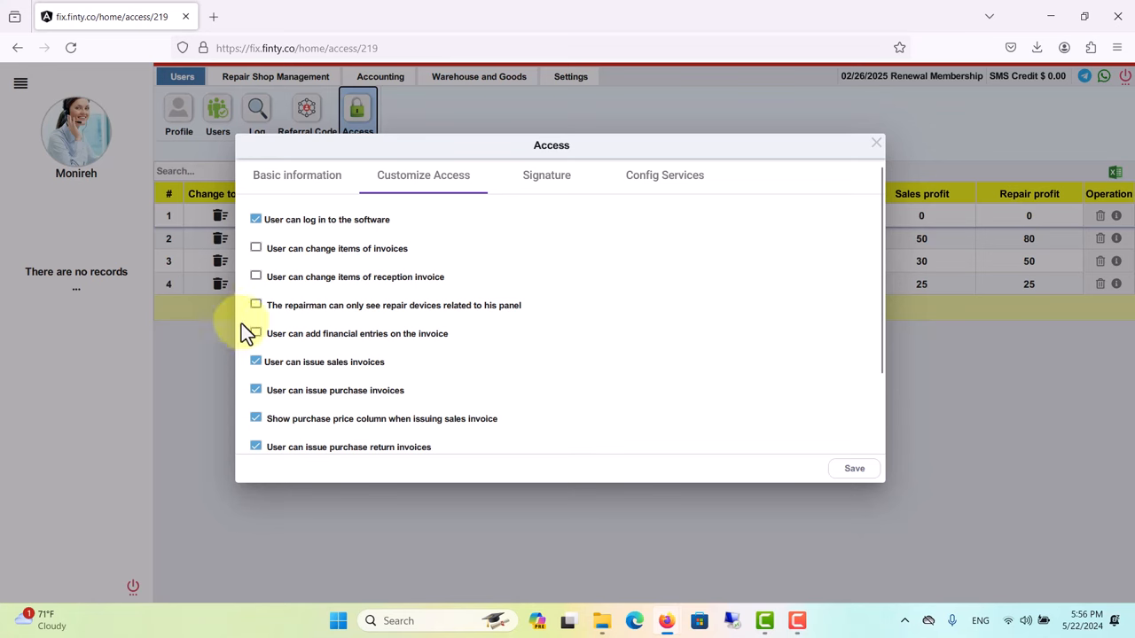
{"action": "left_click", "coordinate": [255, 248]}
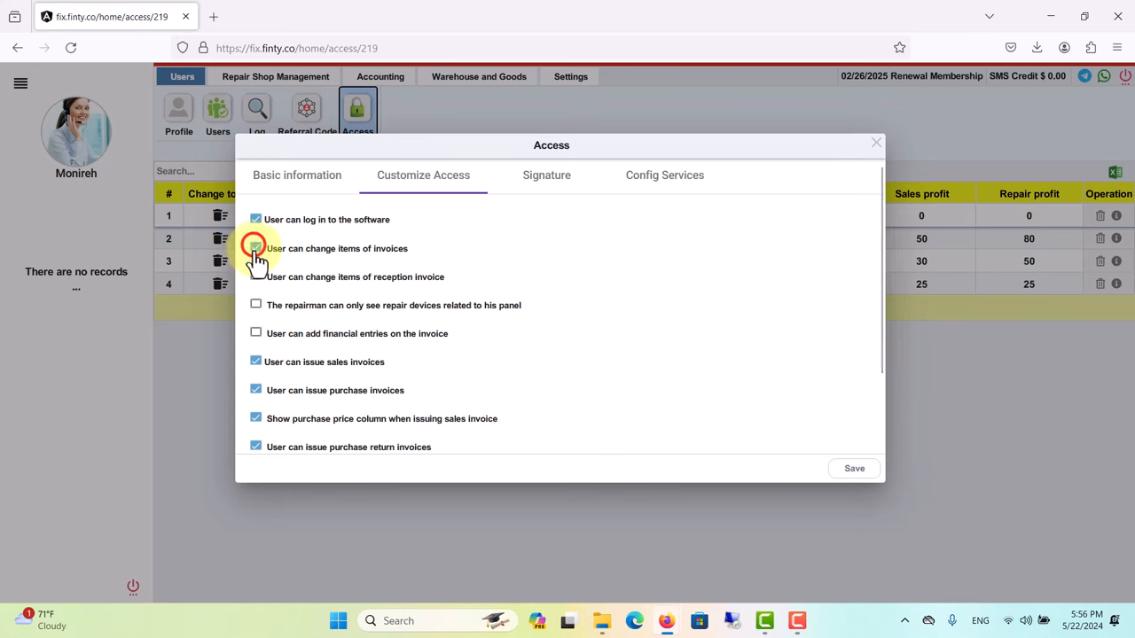
{"action": "left_click", "coordinate": [876, 143]}
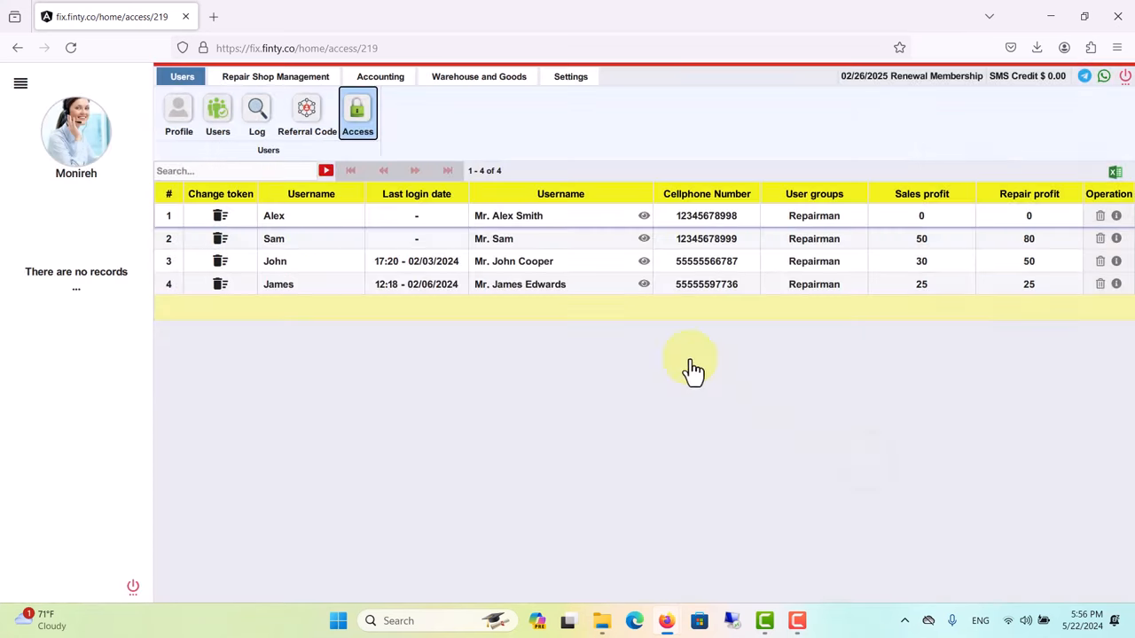
{"action": "mouse_move", "coordinate": [644, 239]}
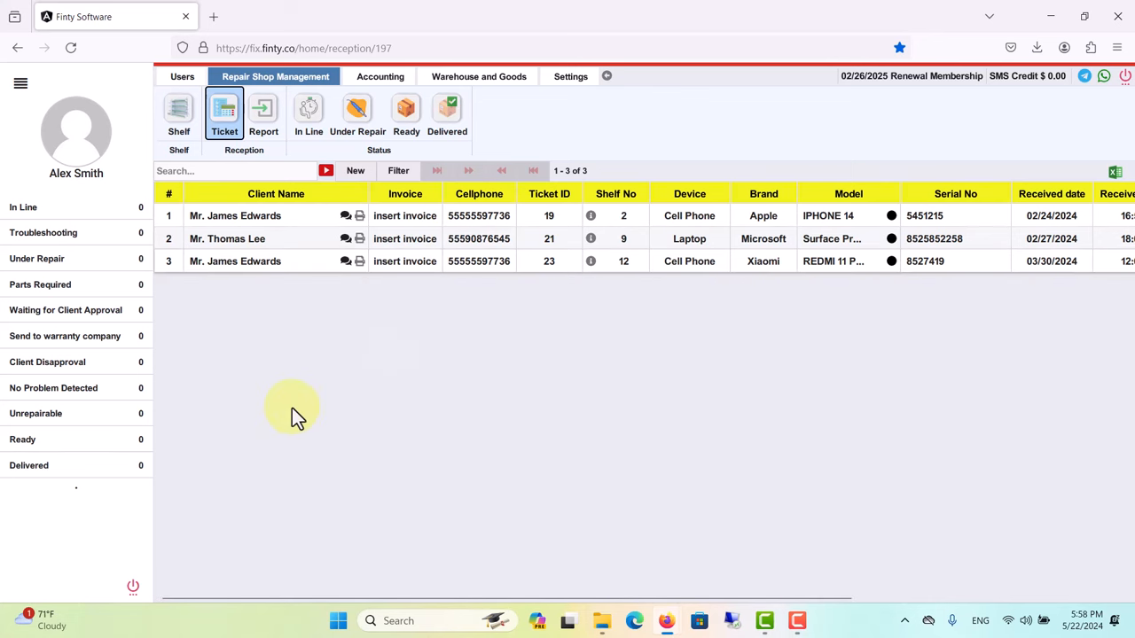
{"action": "mouse_move", "coordinate": [46, 182]}
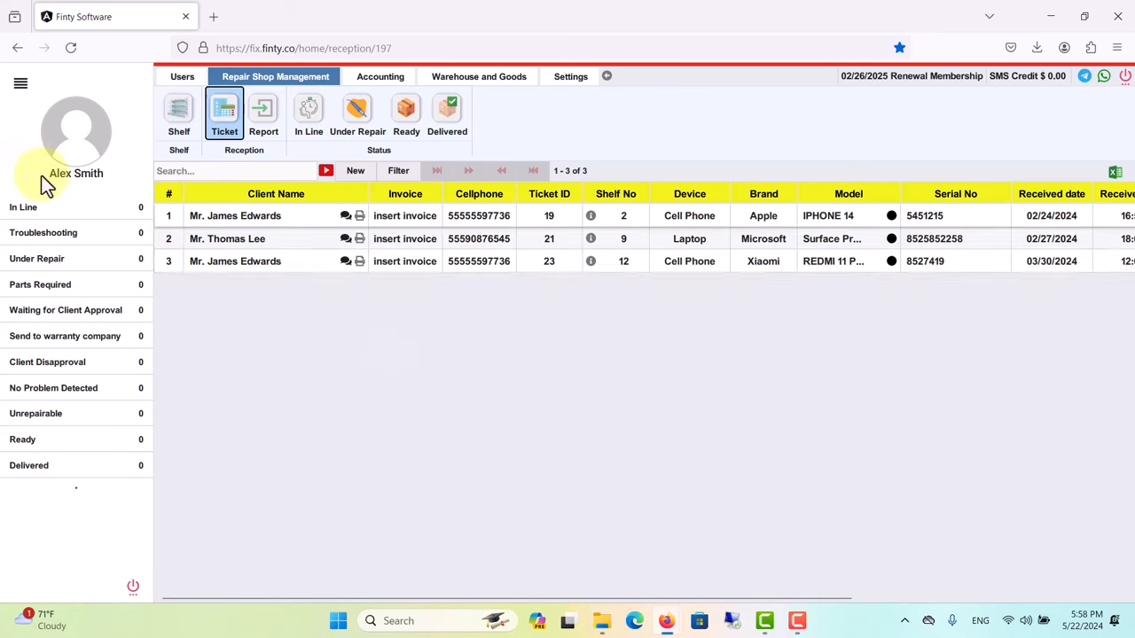
{"action": "mouse_move", "coordinate": [614, 485]}
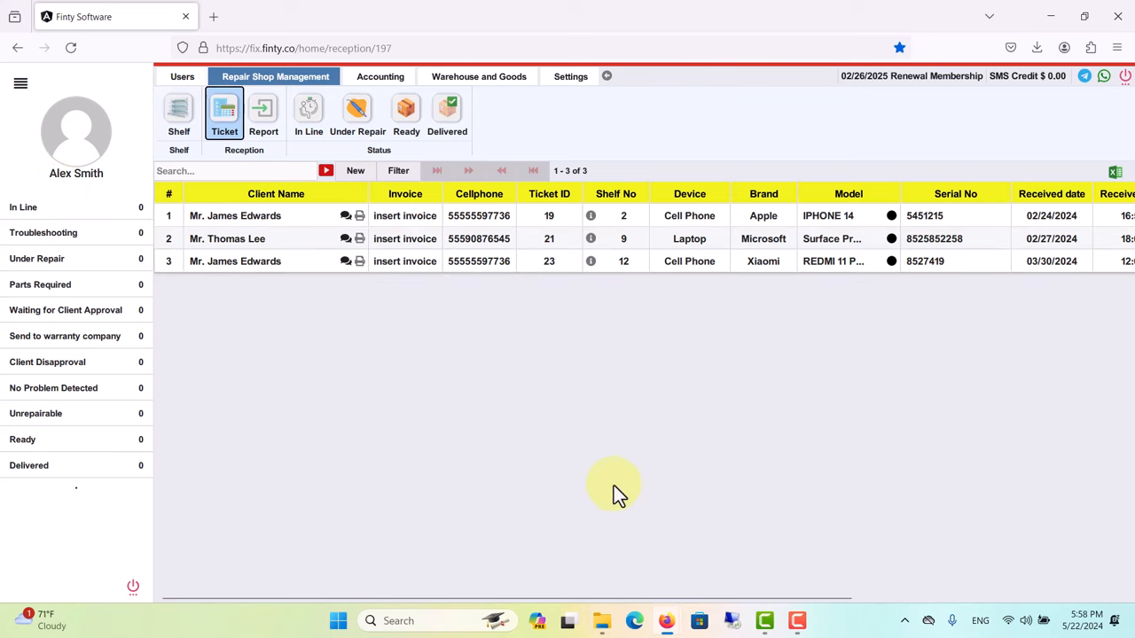
{"action": "mouse_move", "coordinate": [485, 386]}
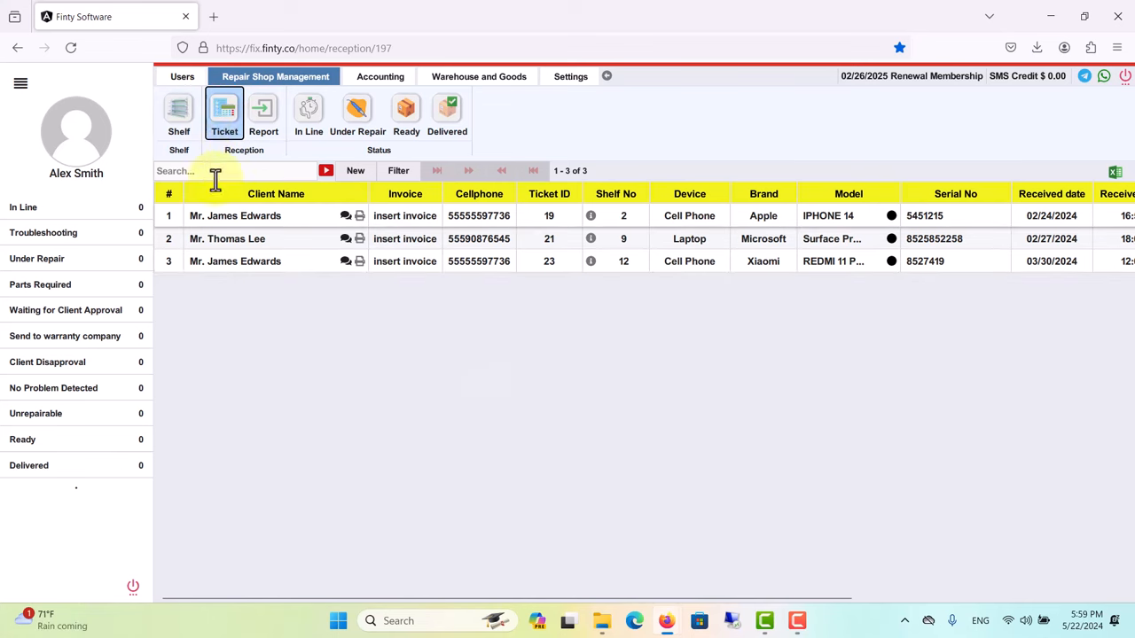
{"action": "mouse_move", "coordinate": [315, 227]}
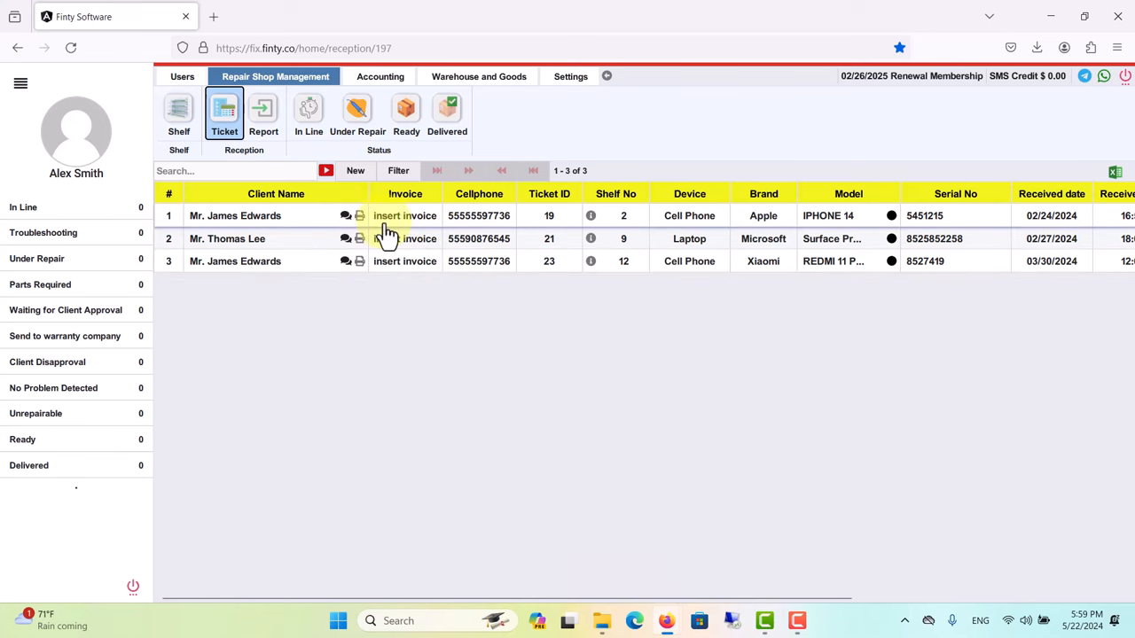
{"action": "left_click", "coordinate": [404, 215]}
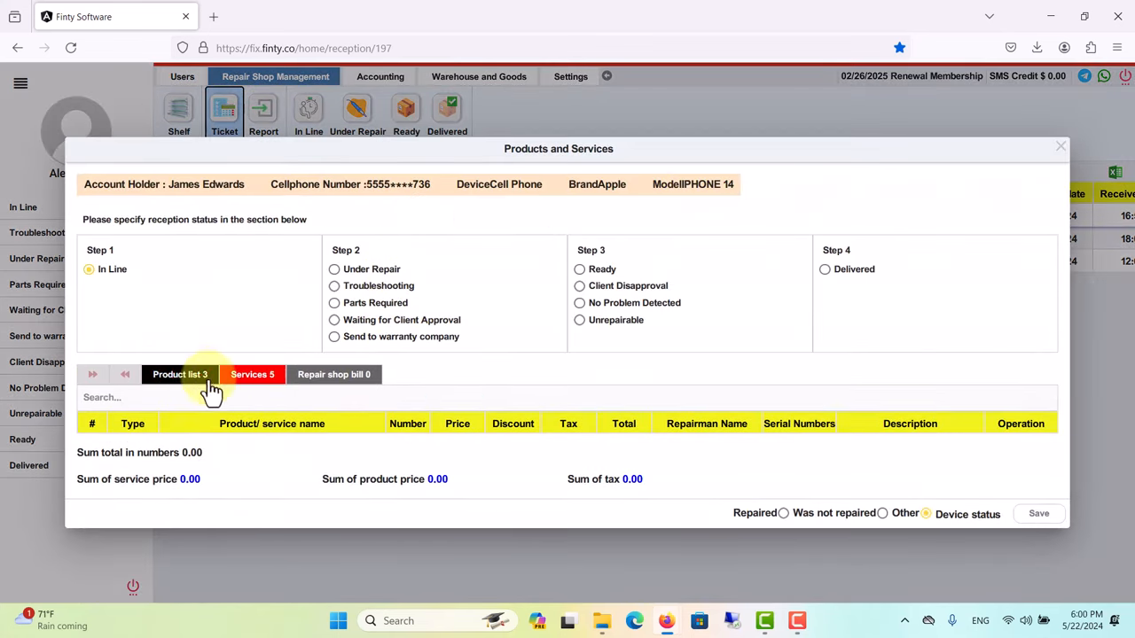
- Add the Xiaomi MI 5 and Samsung A52 to the bill, then close Products and Services
{"action": "left_click", "coordinate": [179, 374]}
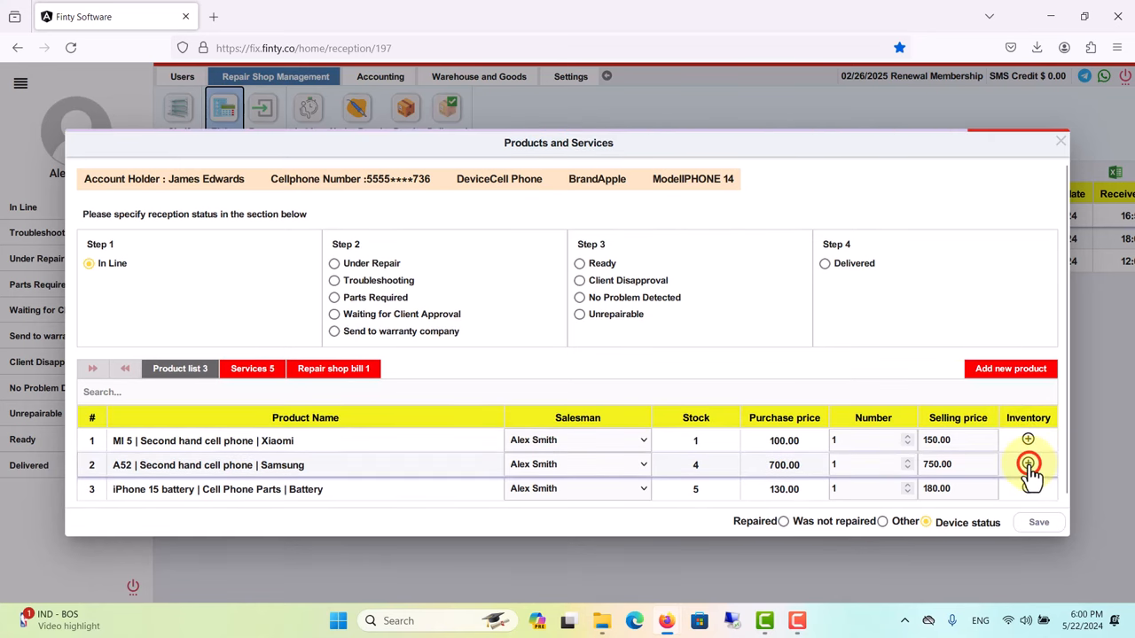
{"action": "left_click", "coordinate": [1028, 463]}
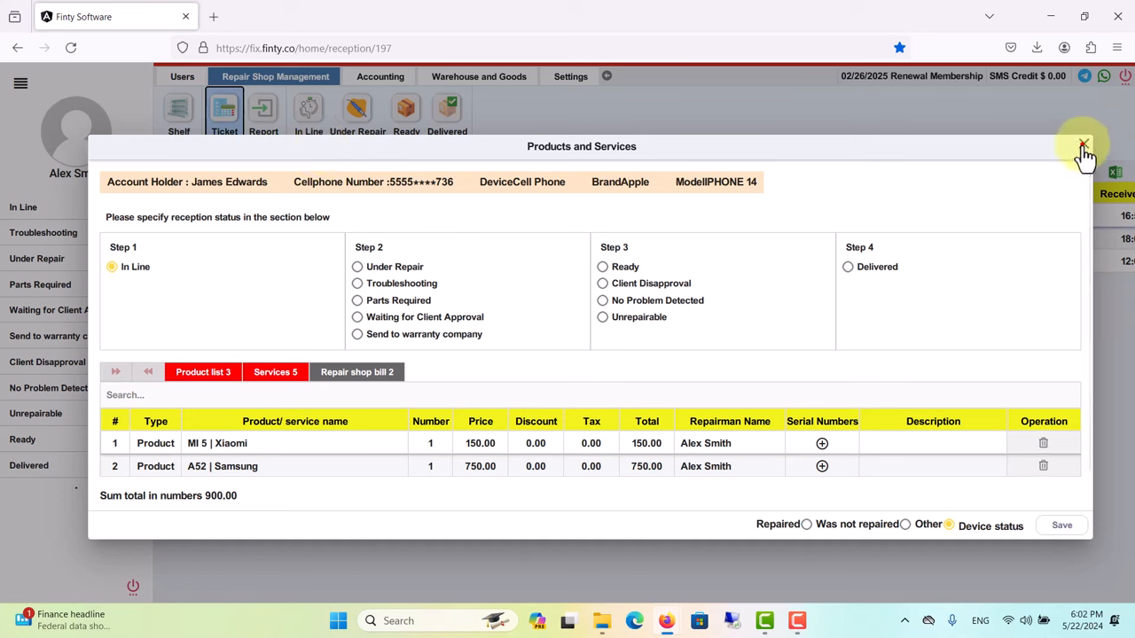
{"action": "left_click", "coordinate": [1083, 144]}
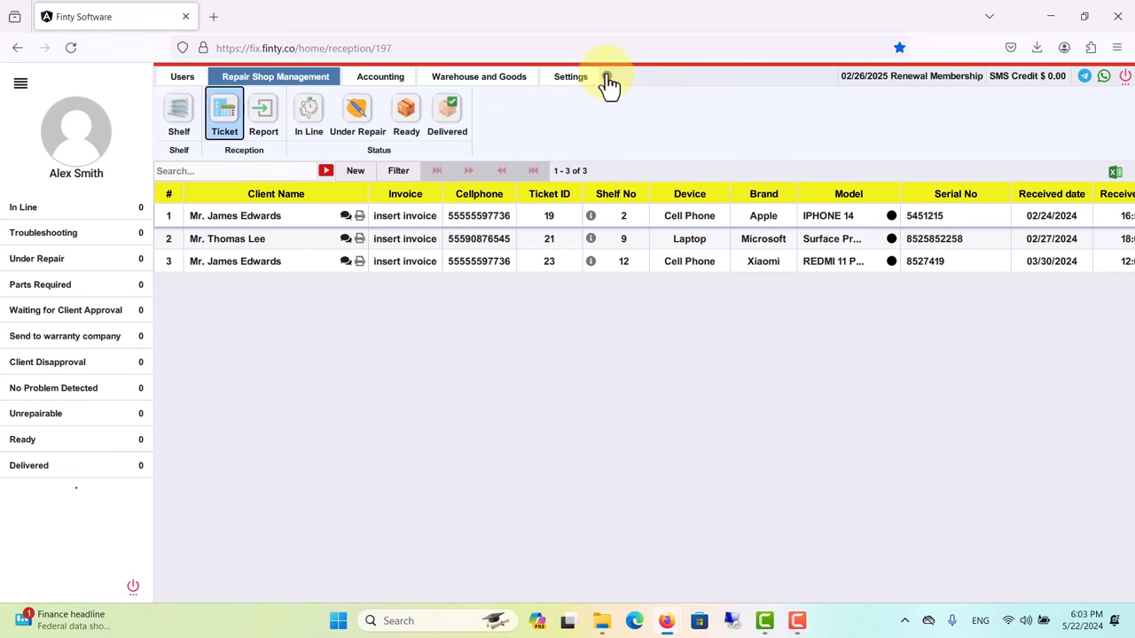
{"action": "left_click", "coordinate": [607, 80]}
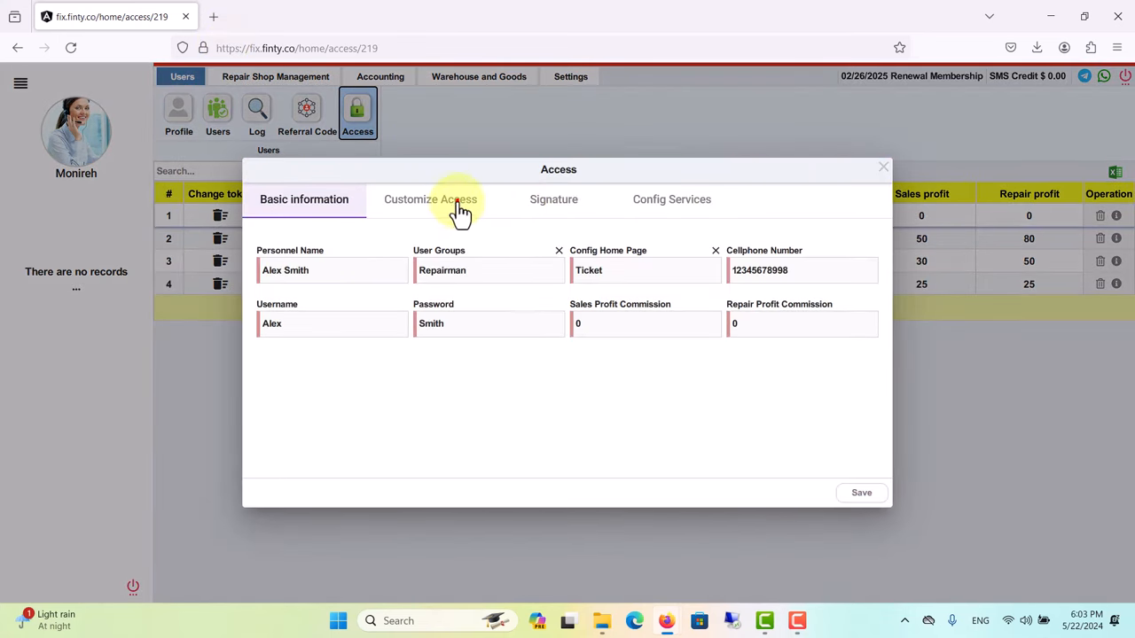
{"action": "left_click", "coordinate": [430, 199]}
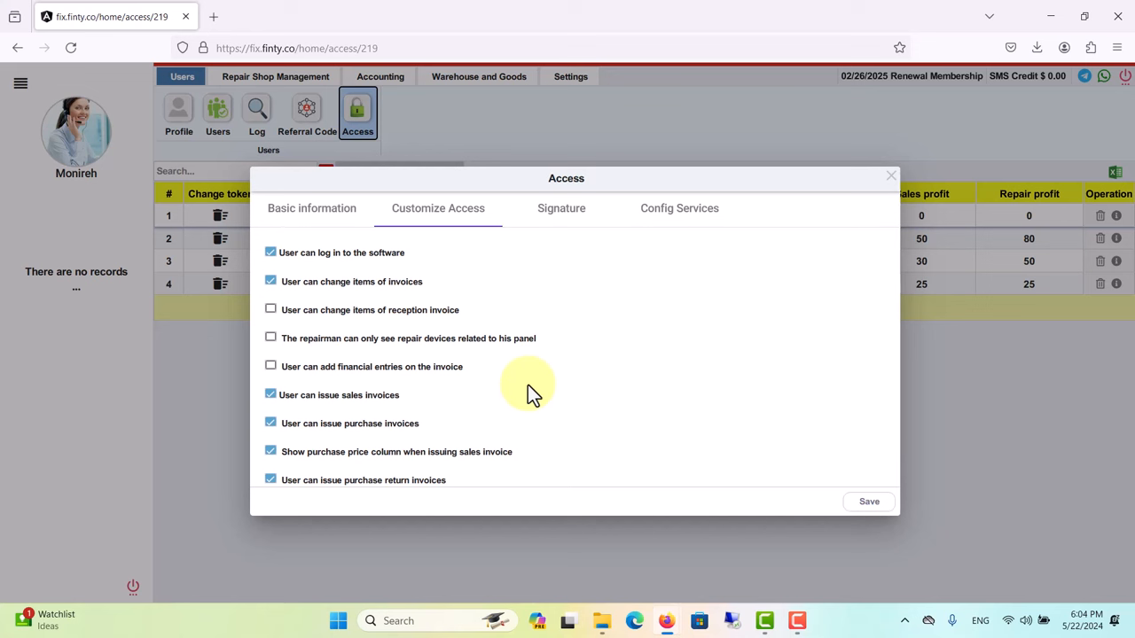
{"action": "mouse_move", "coordinate": [676, 454]}
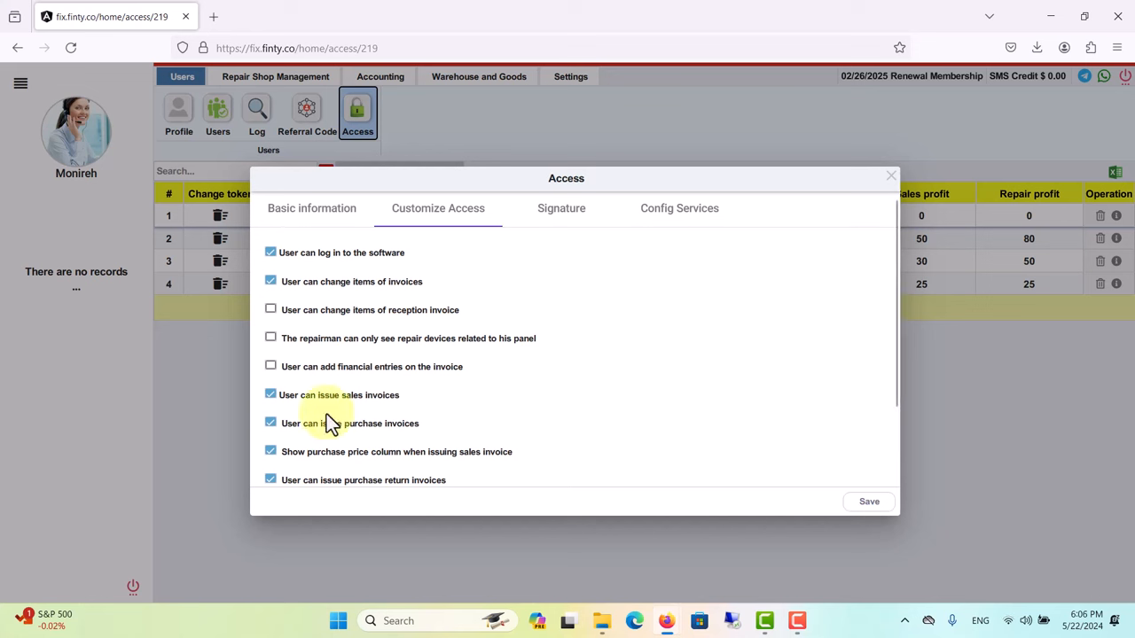
{"action": "mouse_move", "coordinate": [479, 414]}
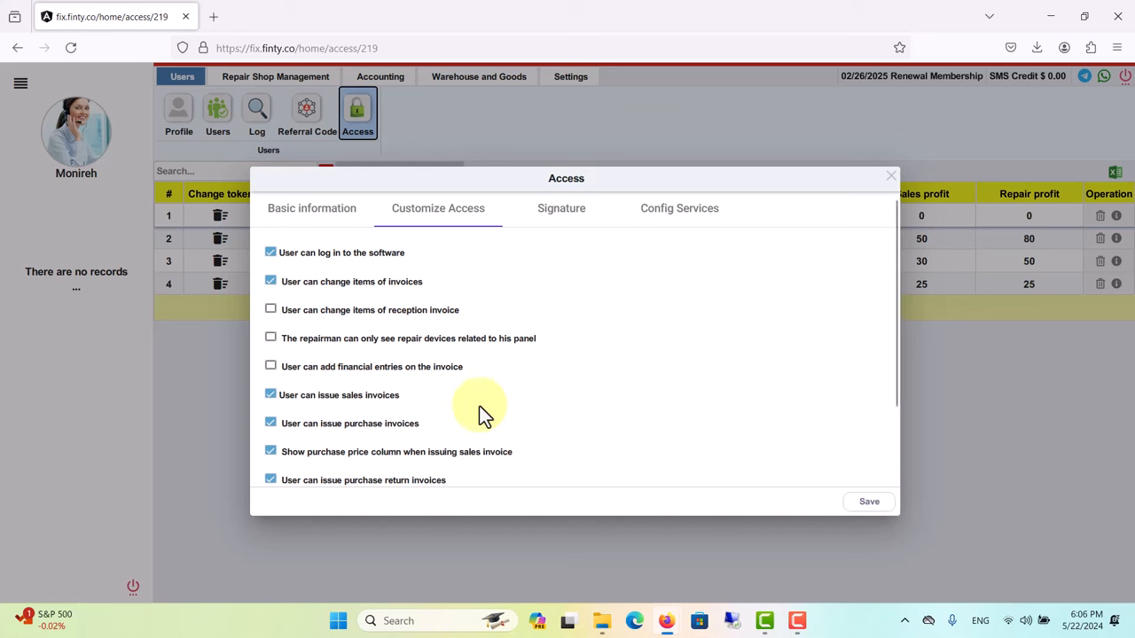
{"action": "mouse_move", "coordinate": [682, 447]}
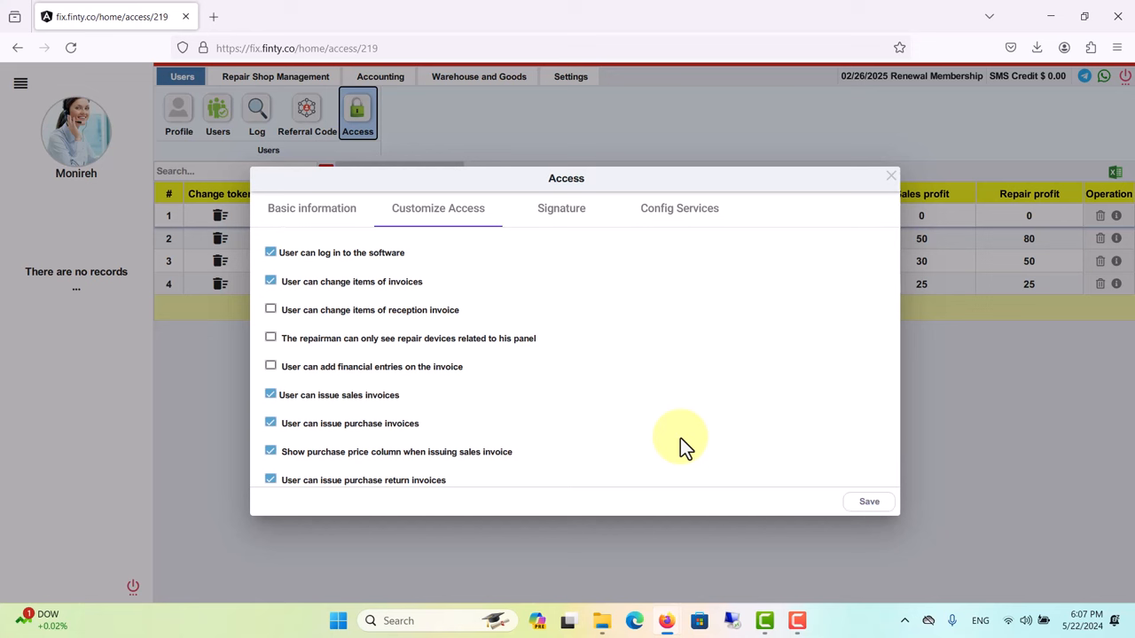
{"action": "mouse_move", "coordinate": [609, 459]}
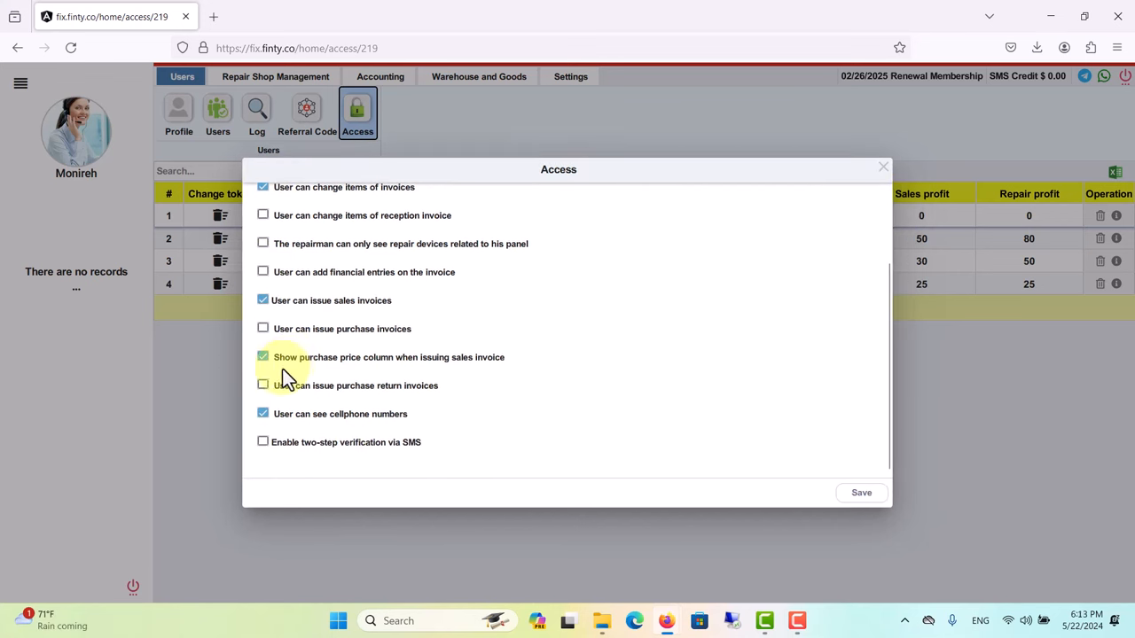
{"action": "mouse_move", "coordinate": [527, 388]}
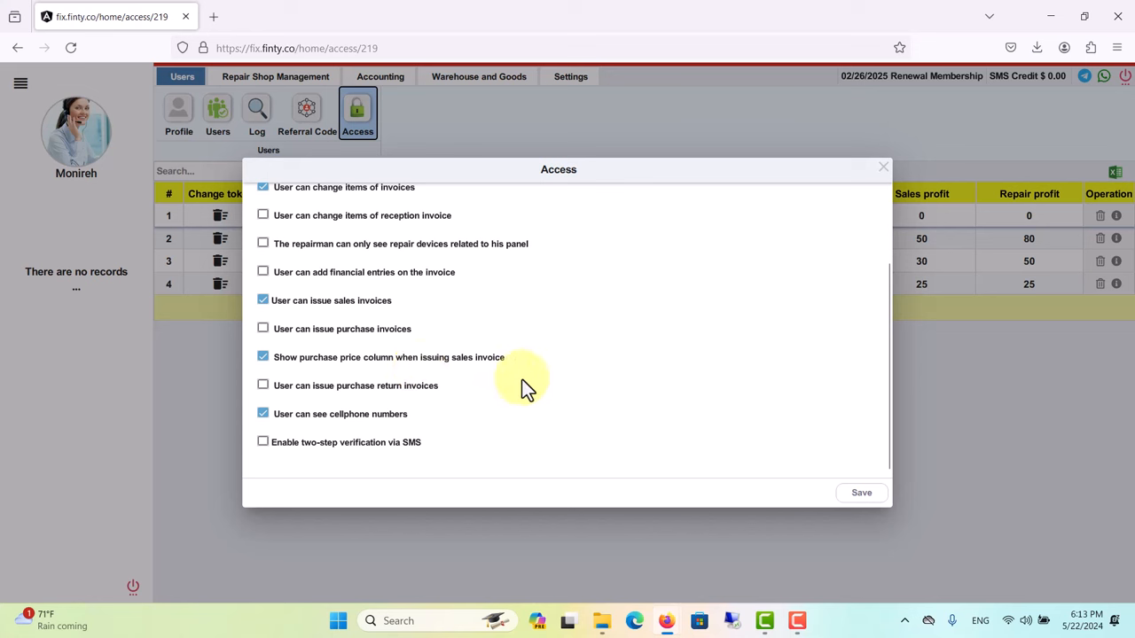
{"action": "mouse_move", "coordinate": [514, 399]}
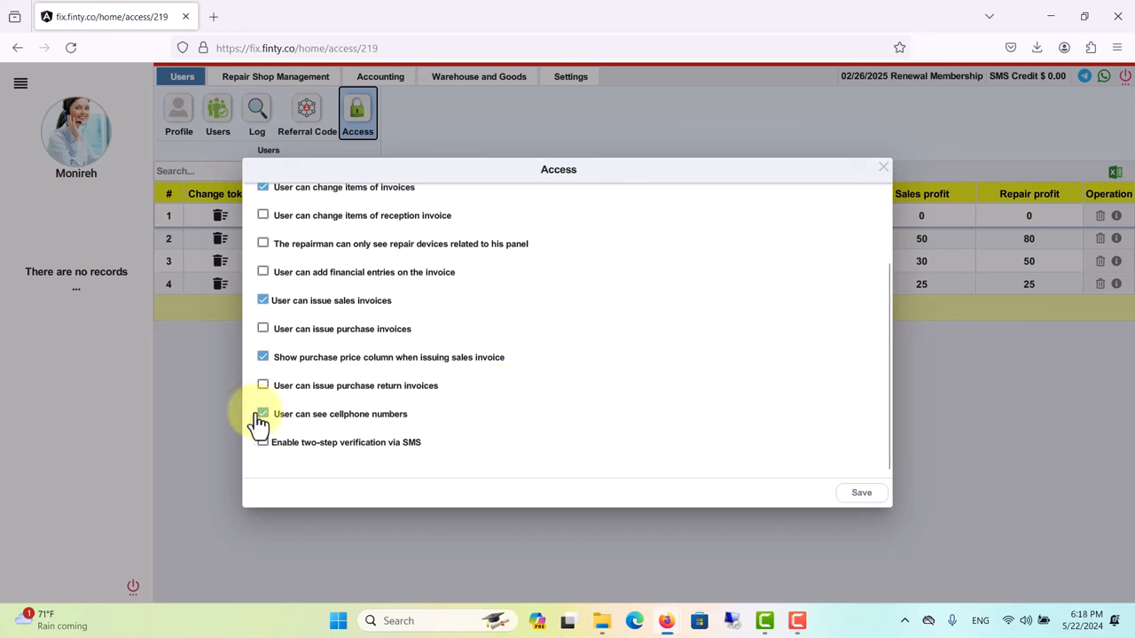
{"action": "mouse_move", "coordinate": [441, 434]}
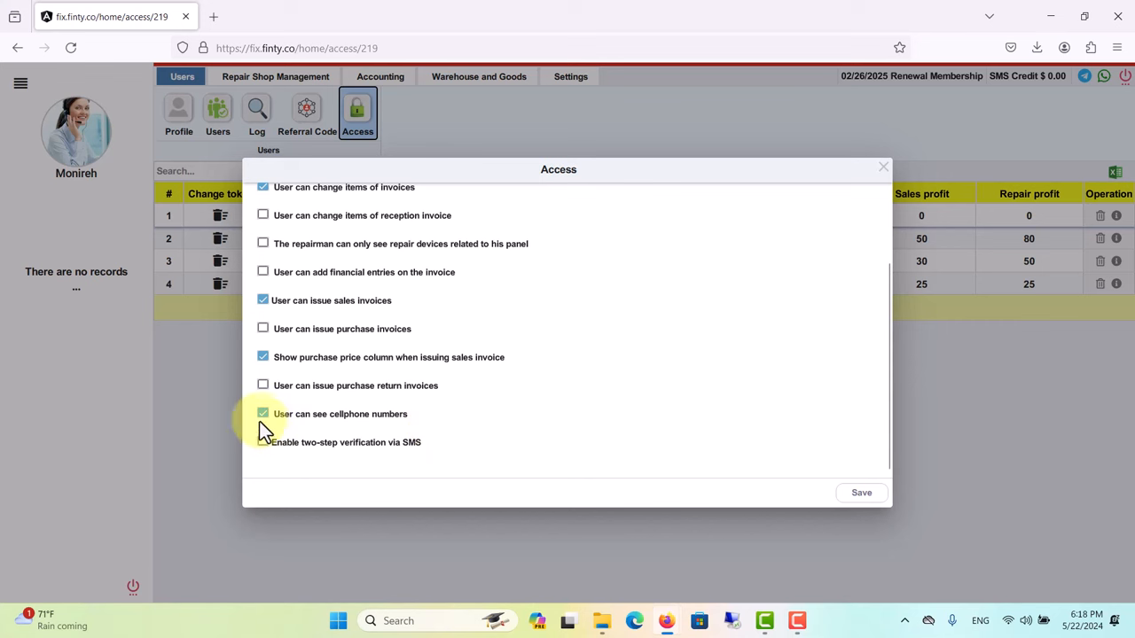
{"action": "left_click", "coordinate": [263, 413]}
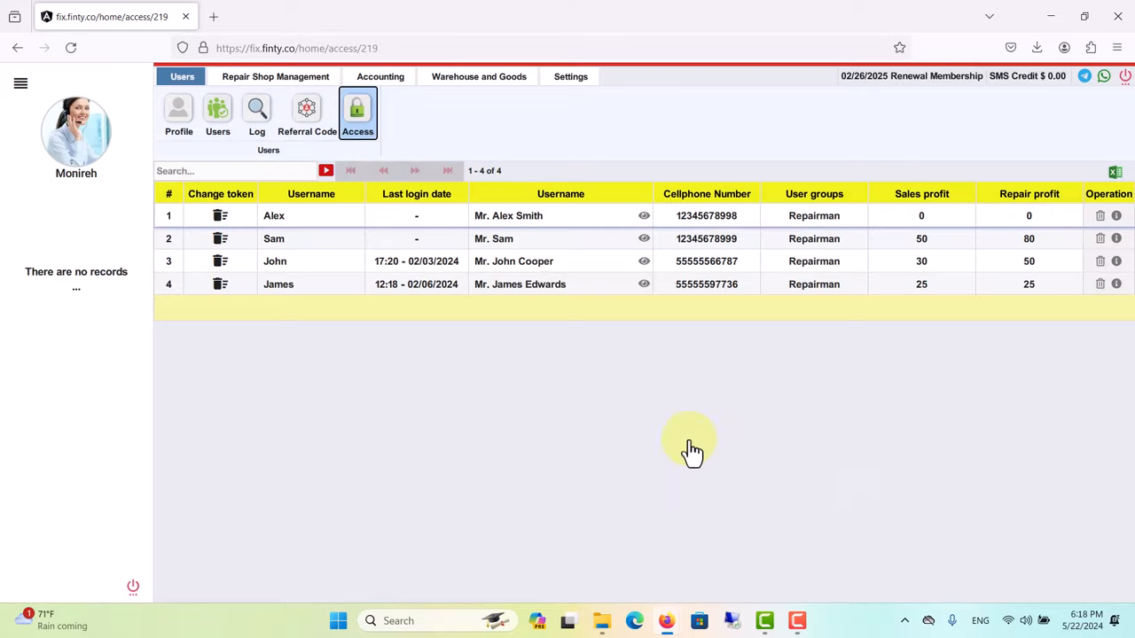
{"action": "mouse_move", "coordinate": [465, 220]}
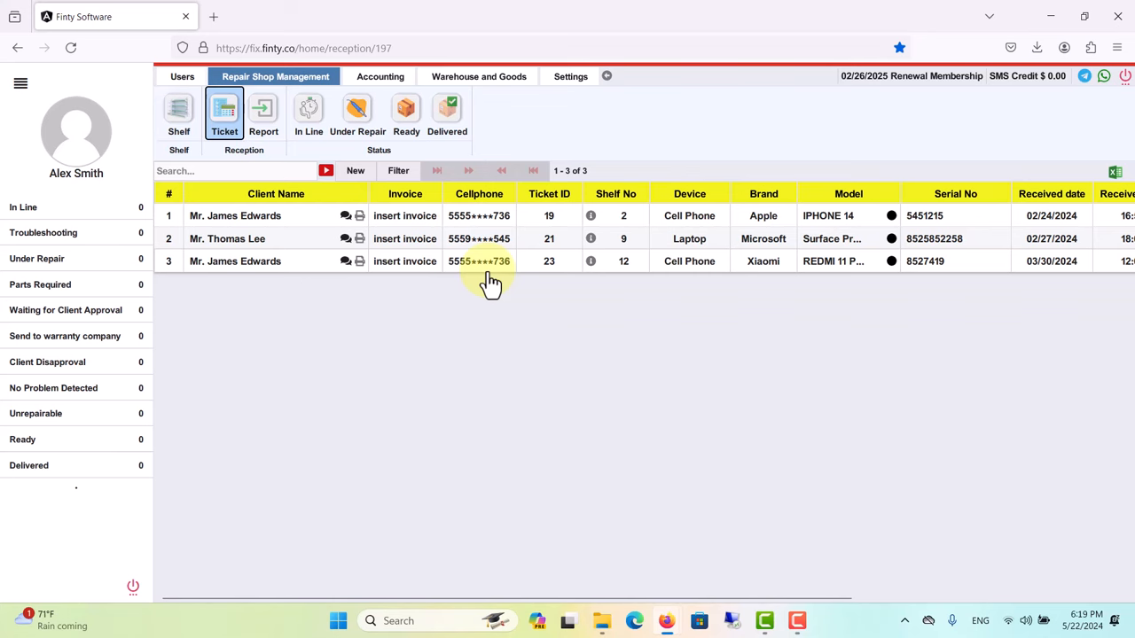
{"action": "left_click", "coordinate": [182, 77]}
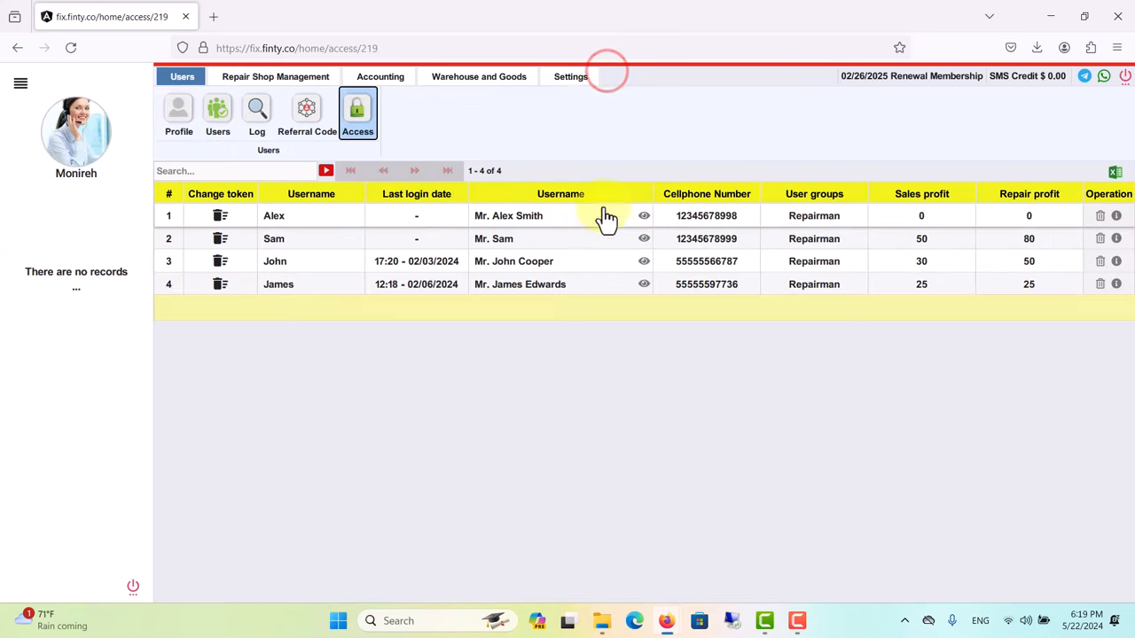
{"action": "left_click", "coordinate": [644, 215]}
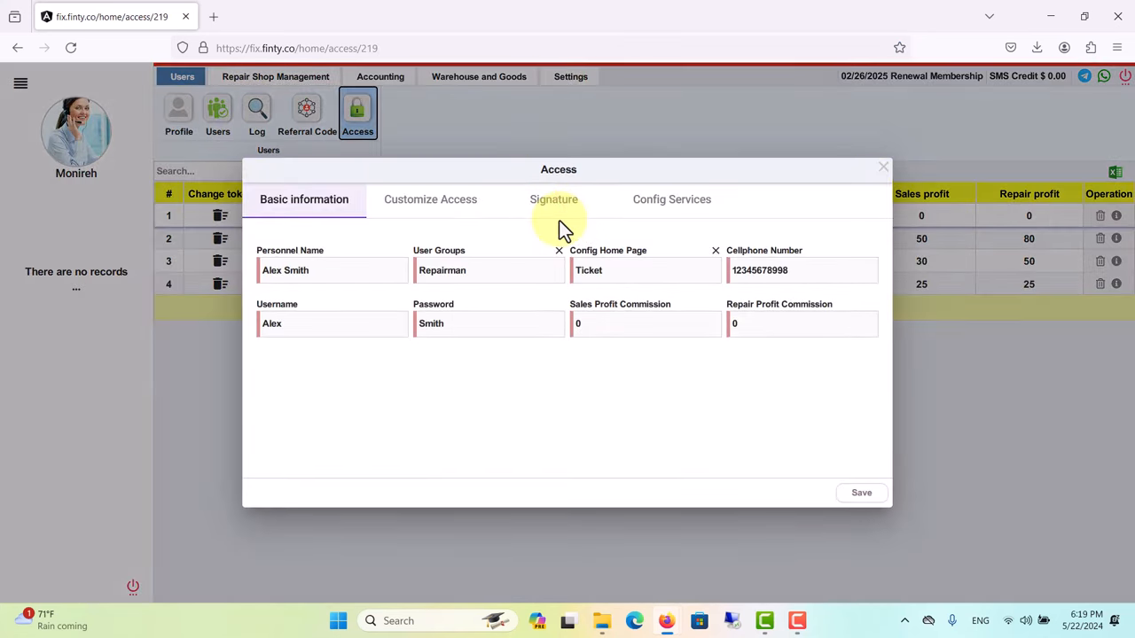
{"action": "left_click", "coordinate": [430, 198]}
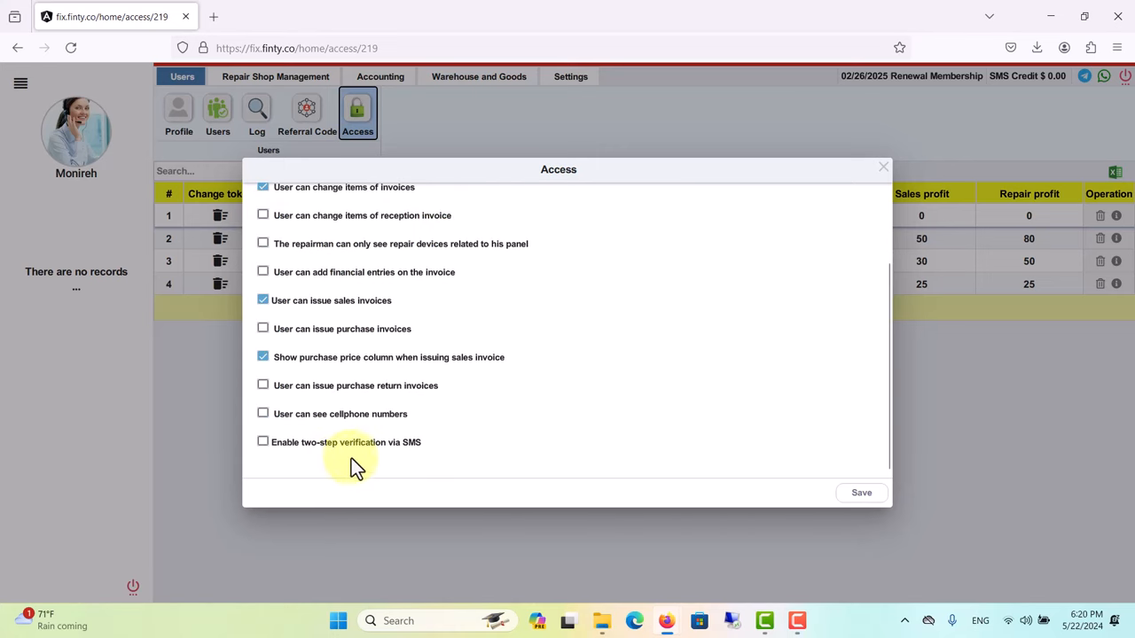
{"action": "mouse_move", "coordinate": [452, 465]}
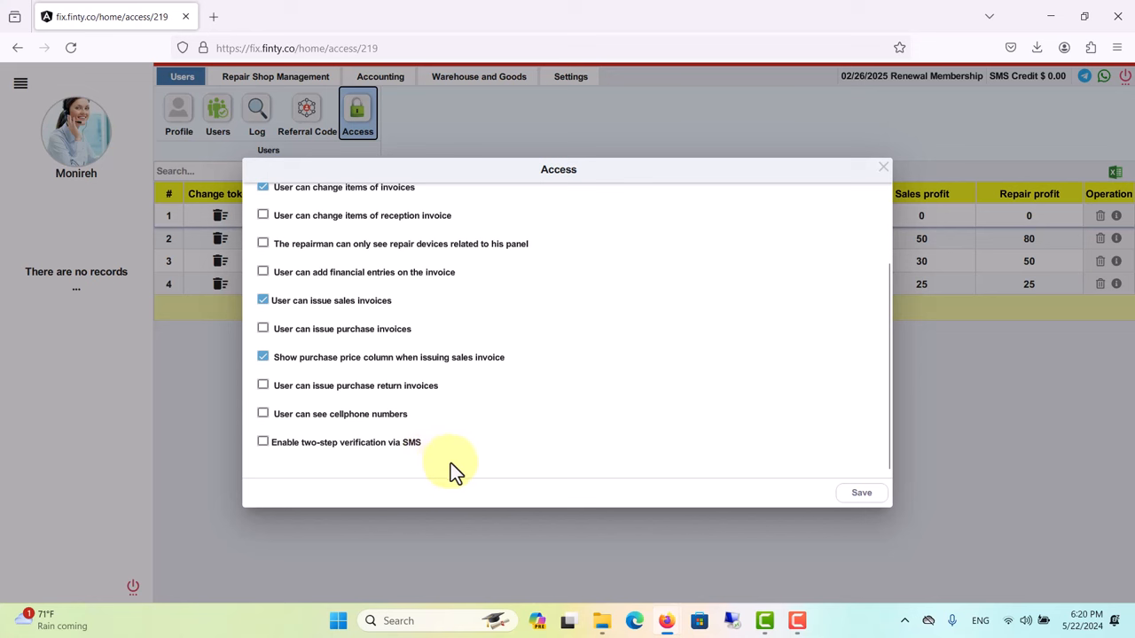
{"action": "mouse_move", "coordinate": [272, 465]}
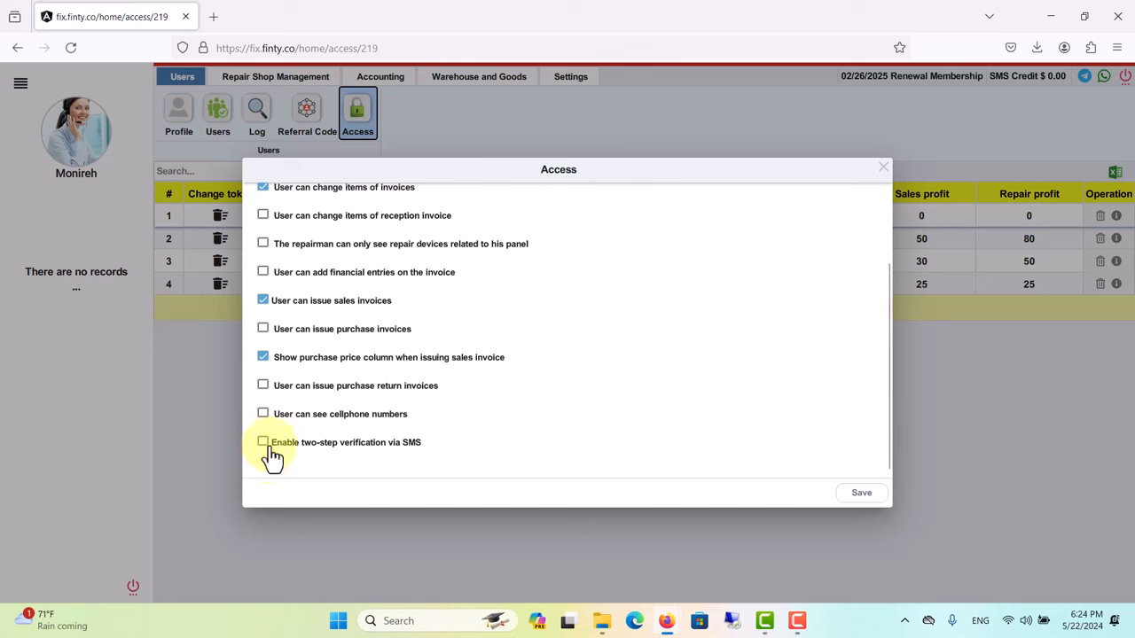
{"action": "mouse_move", "coordinate": [434, 416]}
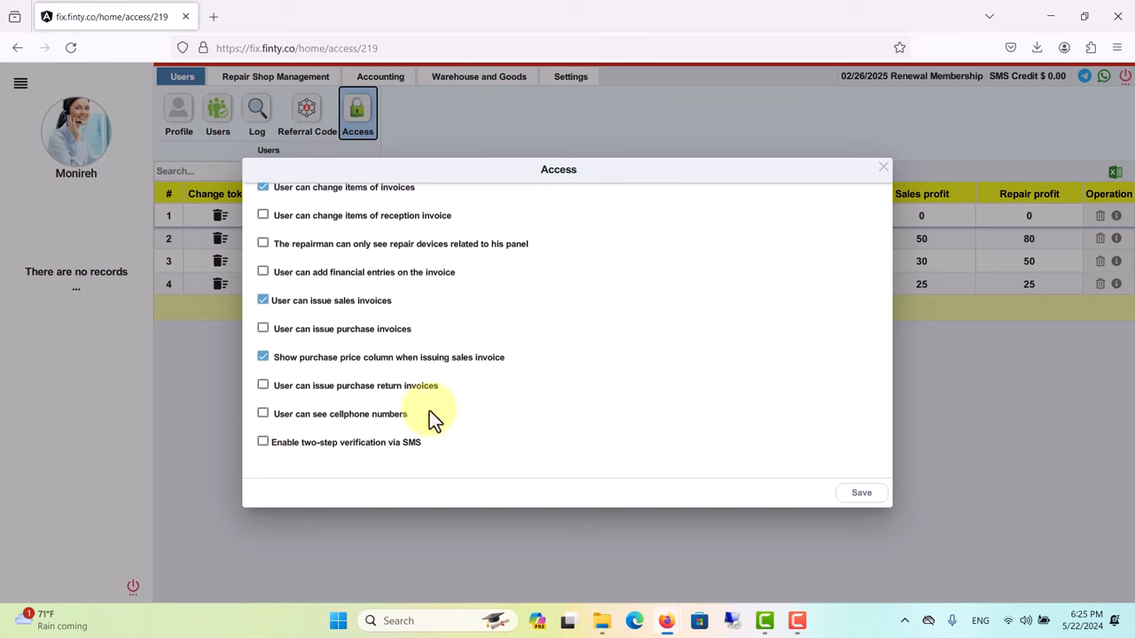
{"action": "left_click", "coordinate": [552, 198]}
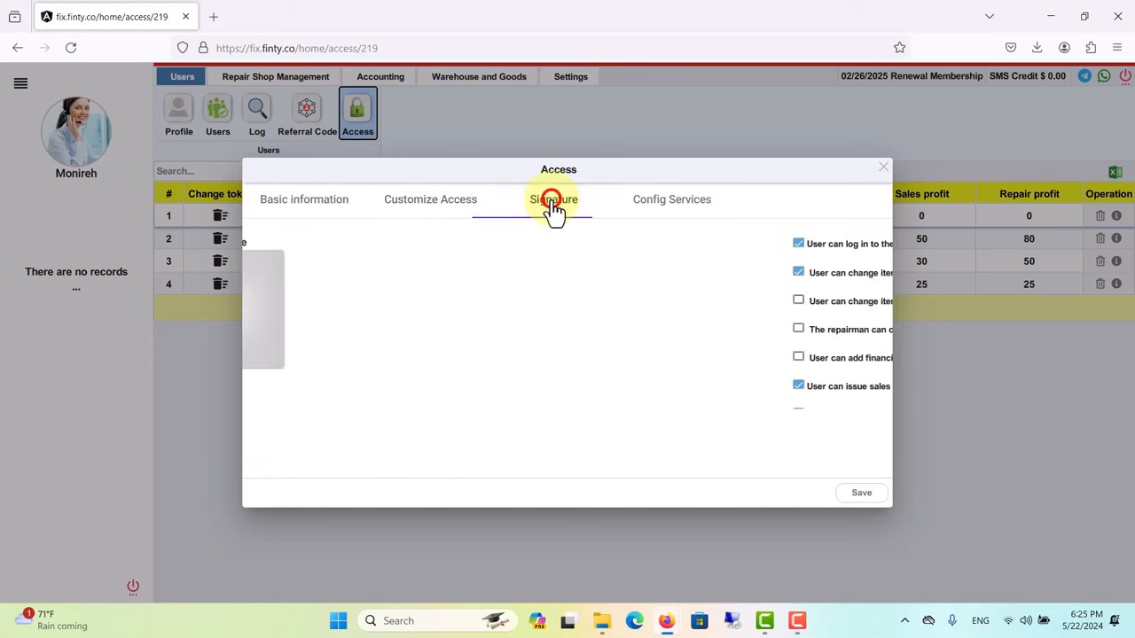
{"action": "left_click", "coordinate": [553, 199]}
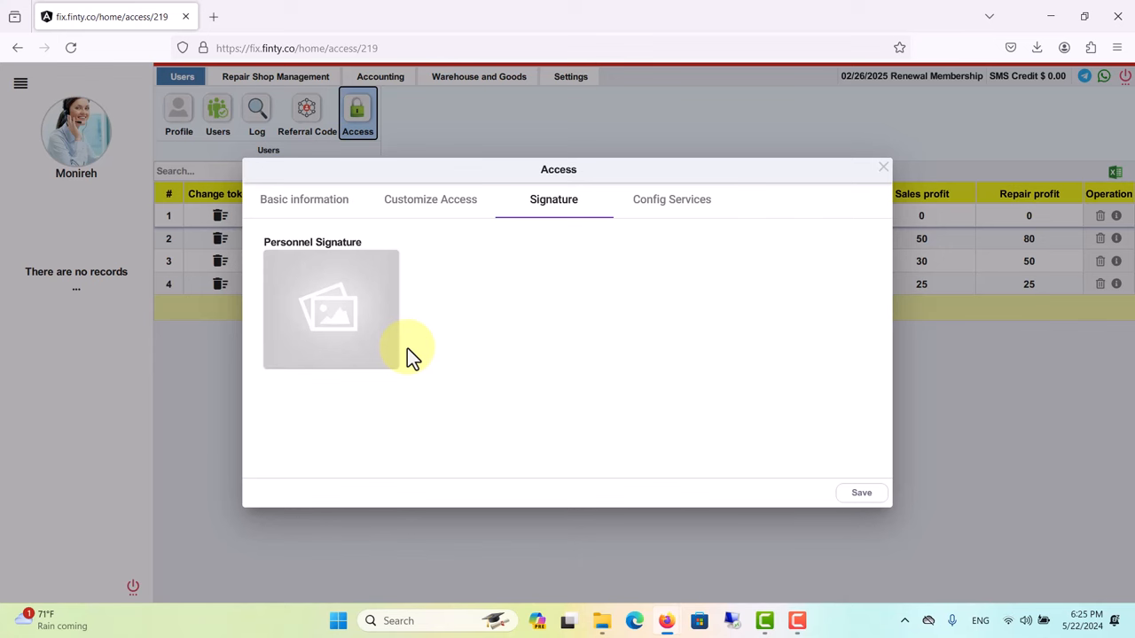
{"action": "left_click", "coordinate": [671, 199]}
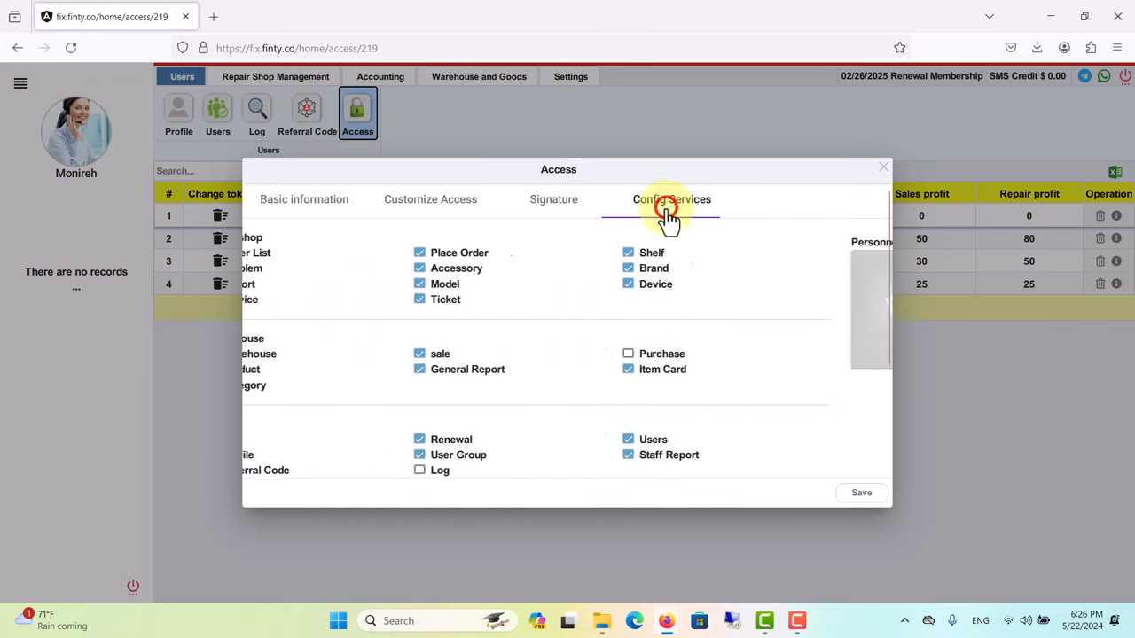
{"action": "left_click", "coordinate": [671, 199]}
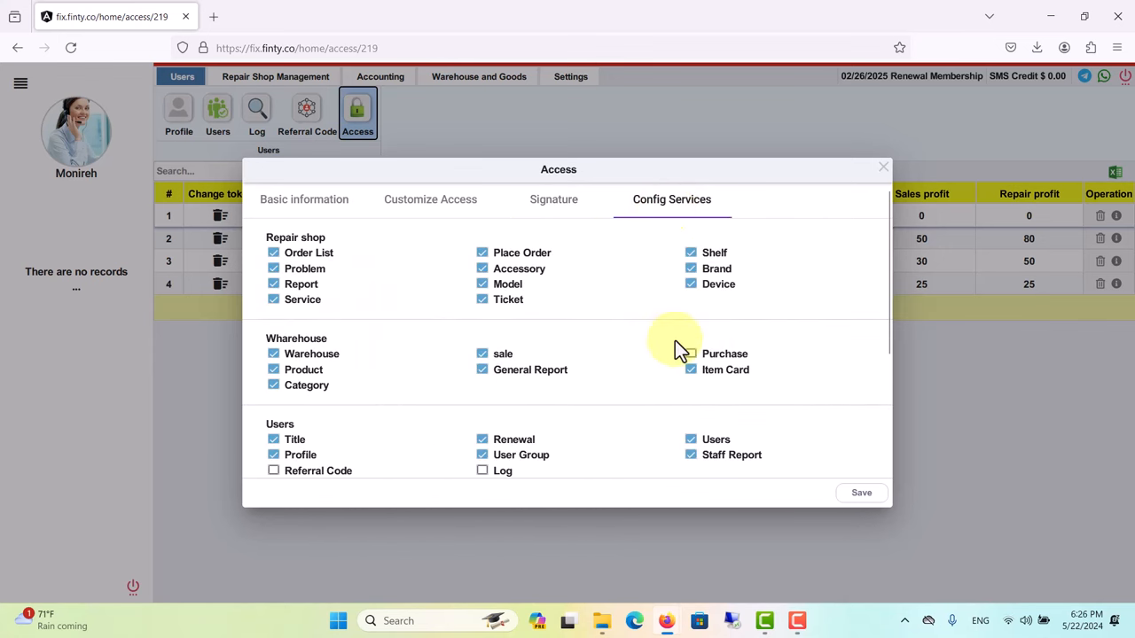
{"action": "left_click", "coordinate": [691, 354]}
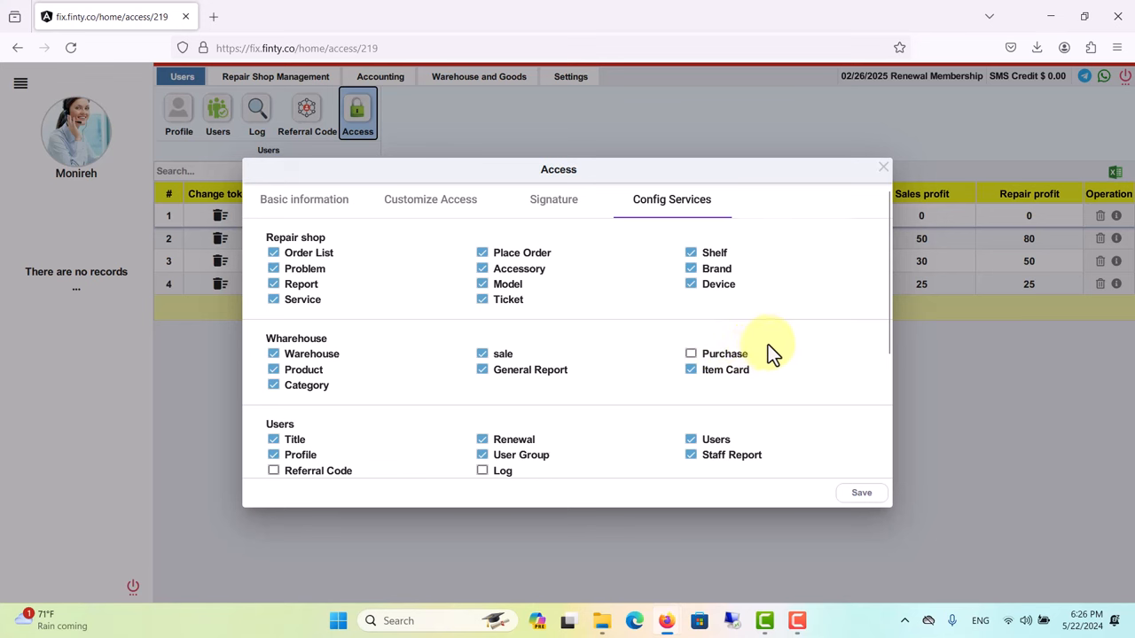
{"action": "scroll", "scroll_direction": "down", "scroll_amount": 3}
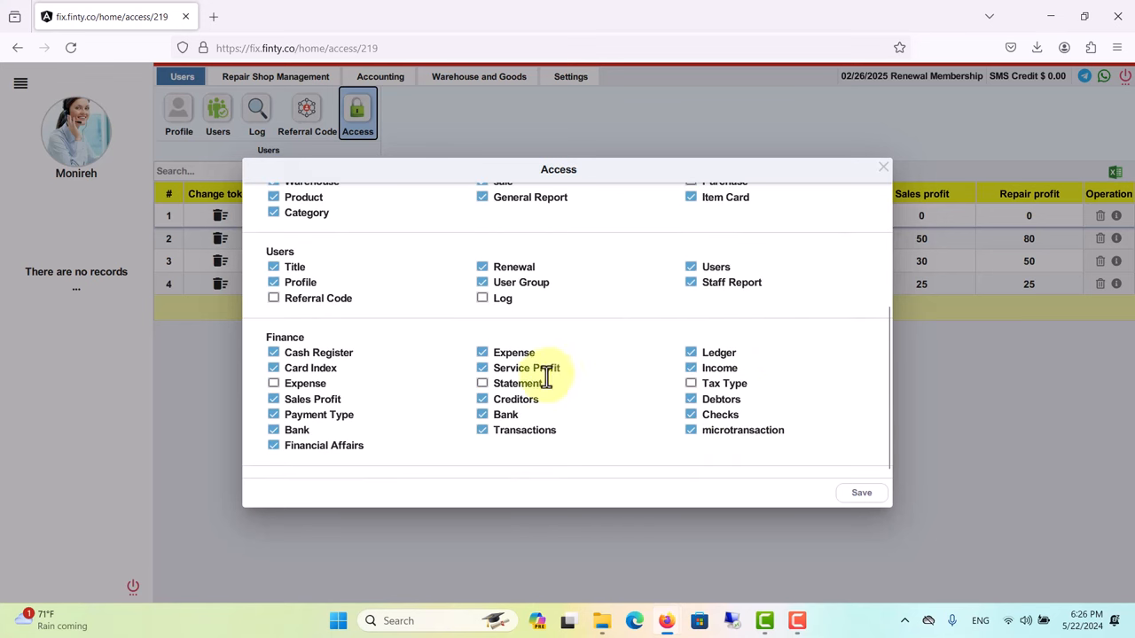
{"action": "mouse_move", "coordinate": [647, 381]}
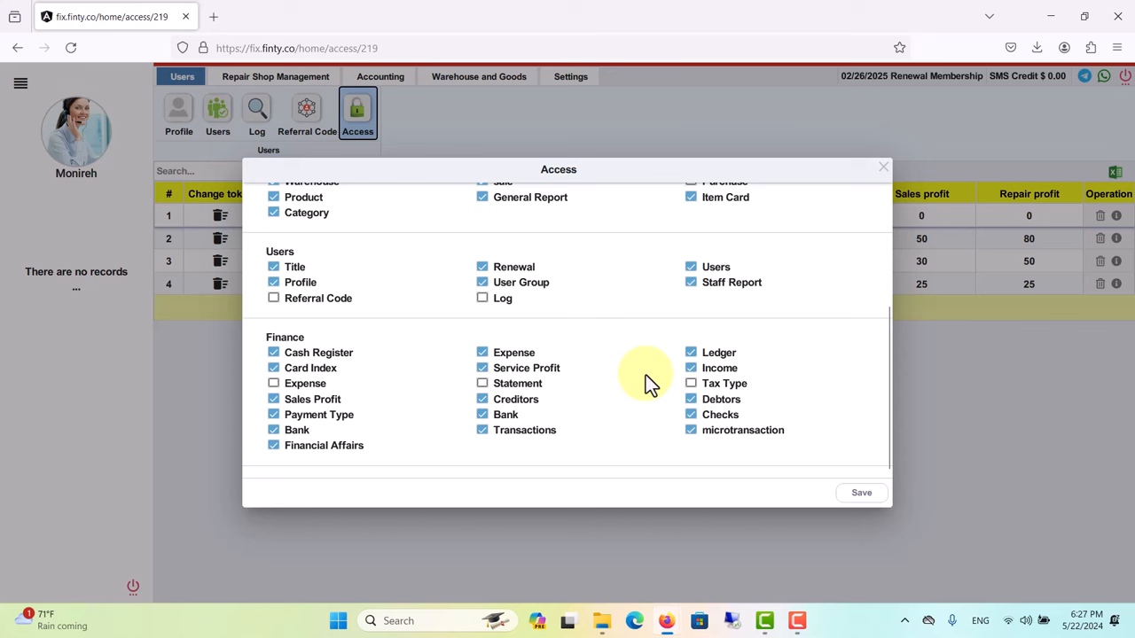
{"action": "mouse_move", "coordinate": [663, 383]}
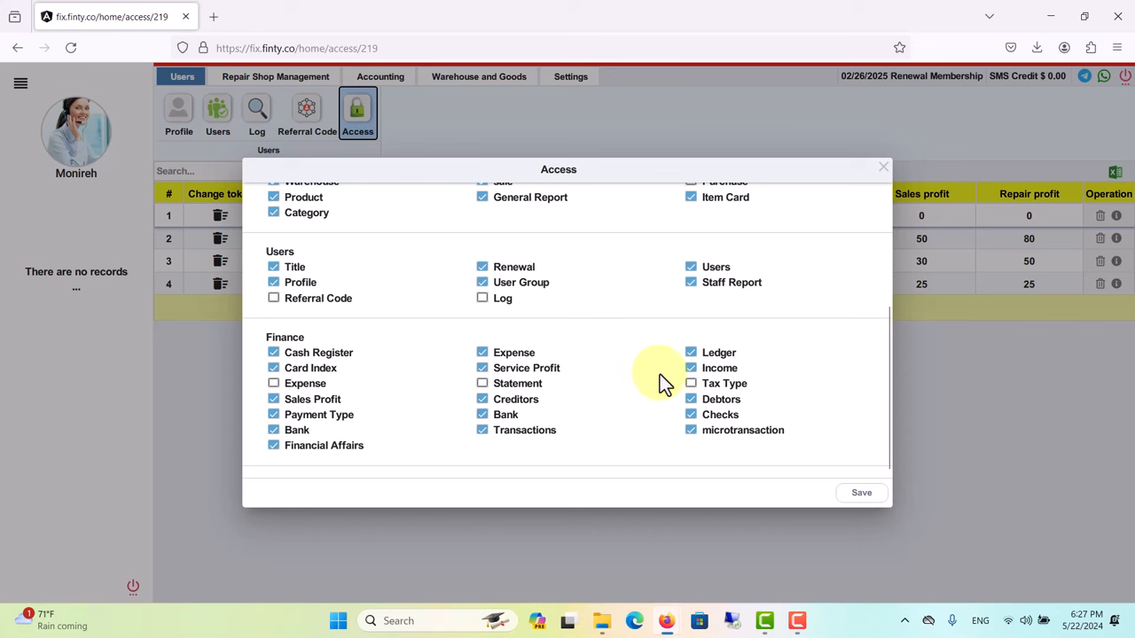
{"action": "mouse_move", "coordinate": [664, 386]}
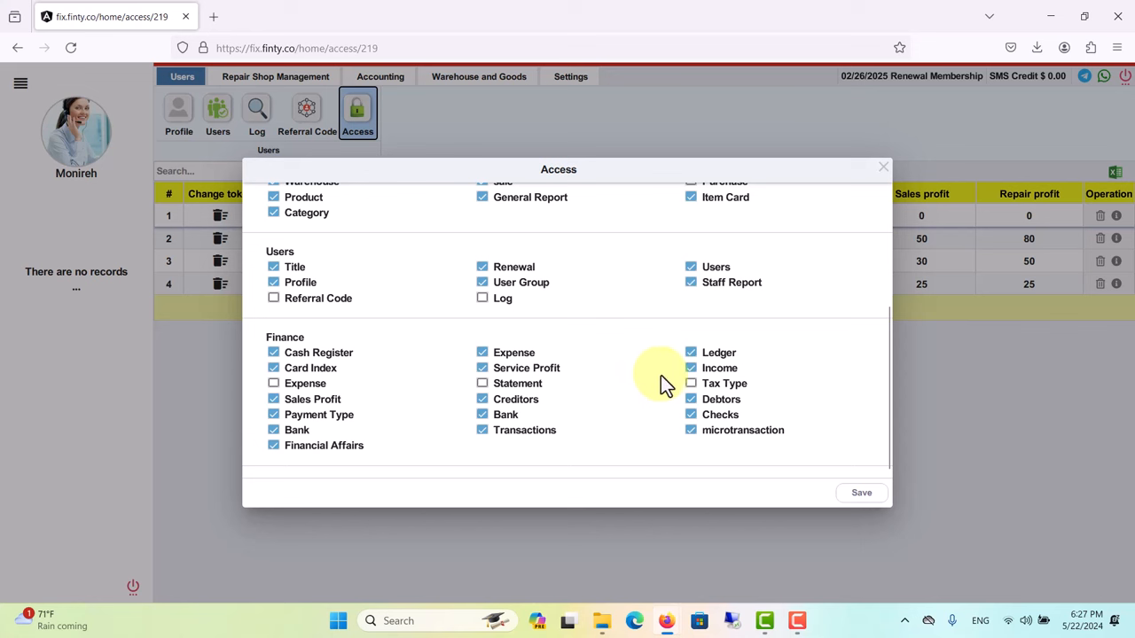
{"action": "mouse_move", "coordinate": [447, 376]}
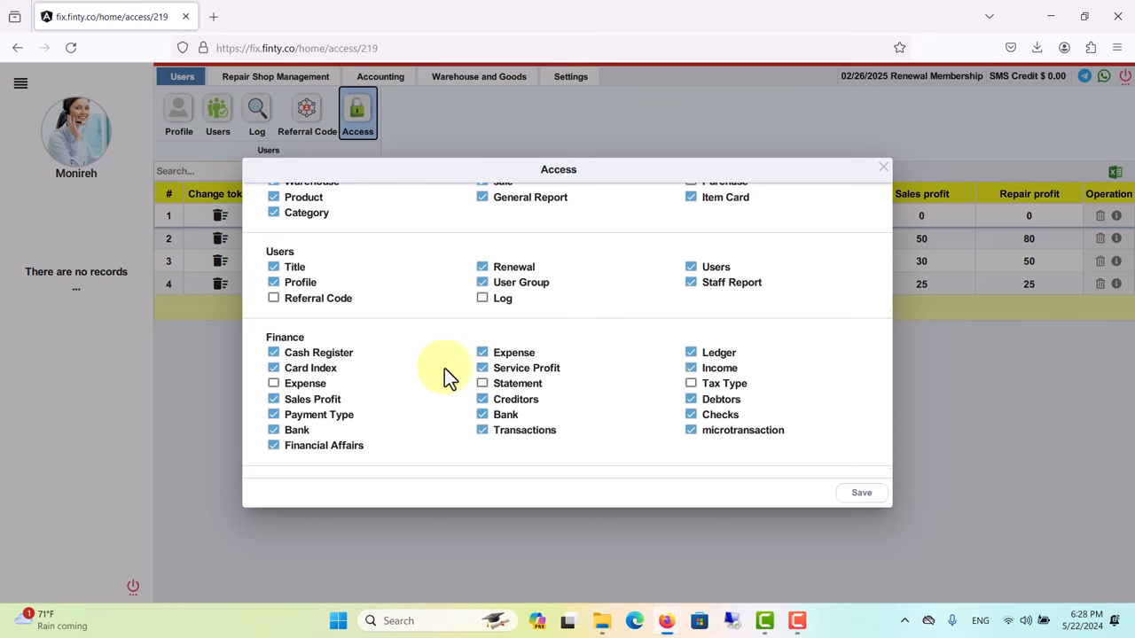
- Uncheck Cash Register, Expense, Service Profit, Creditors, Income and Debtors, and save
{"action": "left_click", "coordinate": [273, 352]}
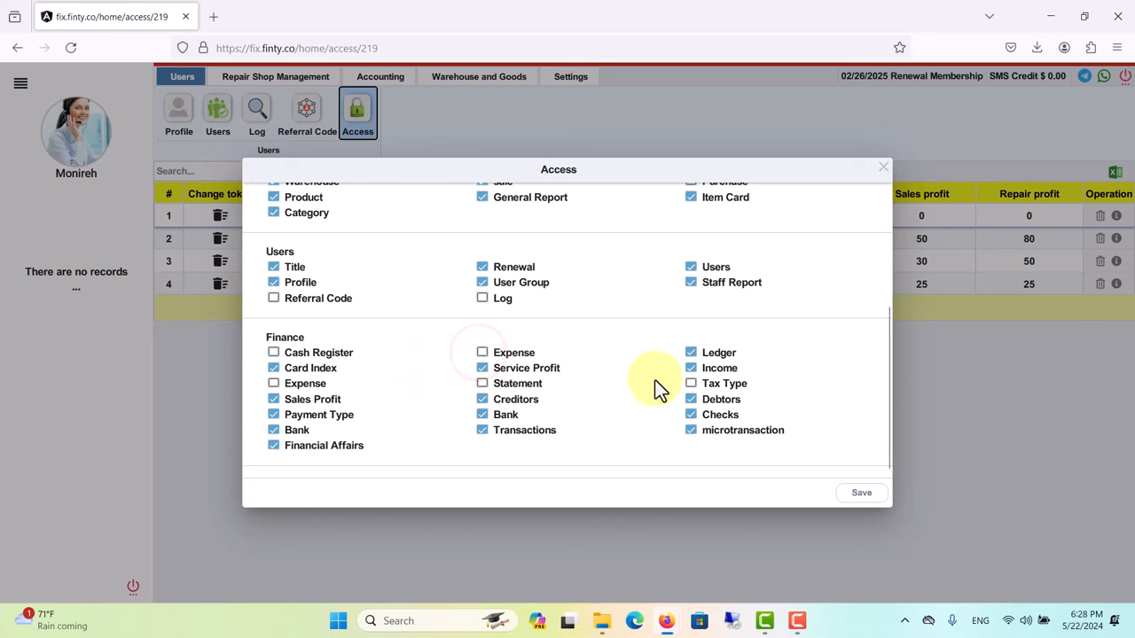
{"action": "left_click", "coordinate": [482, 398]}
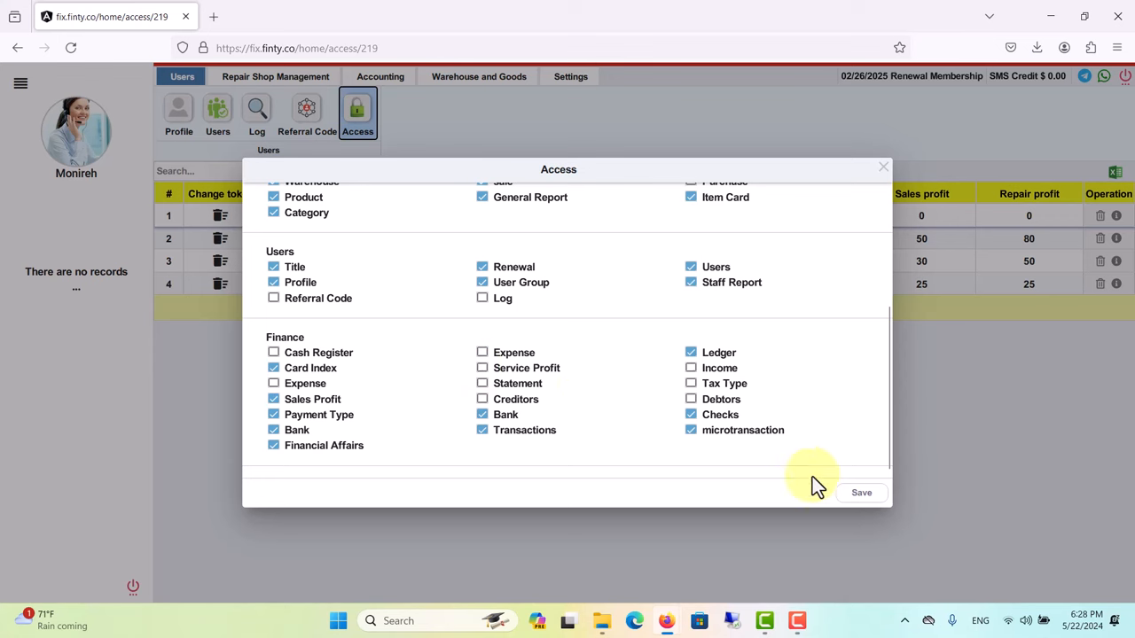
{"action": "left_click", "coordinate": [861, 491]}
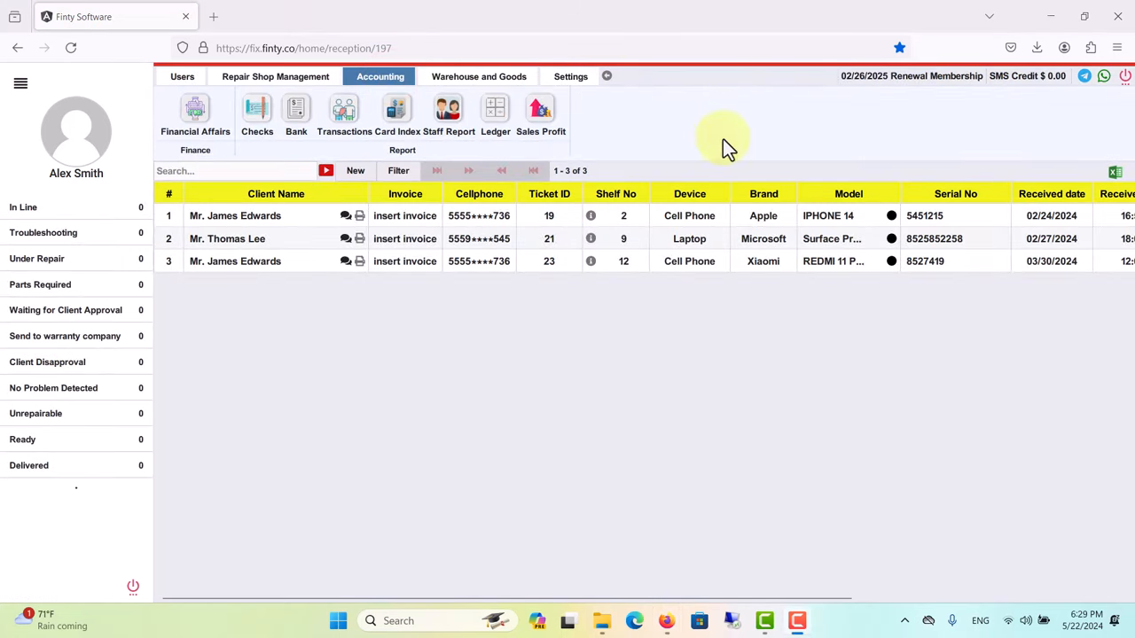
- Compare the admin's full Accounting services, then return to the four-repairman Access list
{"action": "left_click", "coordinate": [182, 76]}
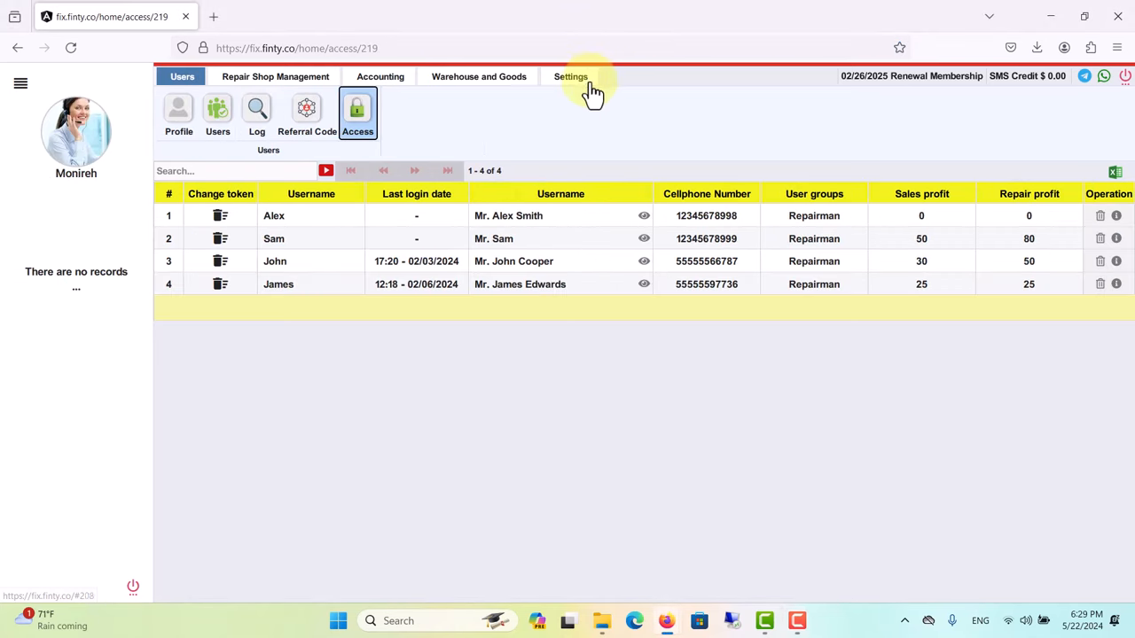
{"action": "left_click", "coordinate": [381, 76]}
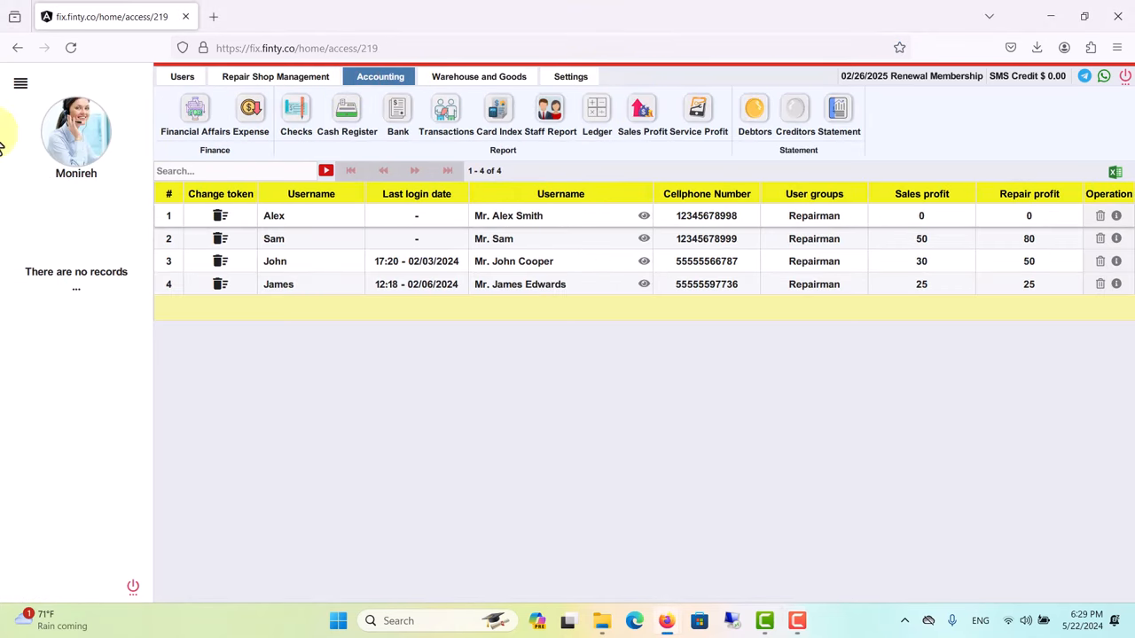
{"action": "left_click", "coordinate": [182, 76]}
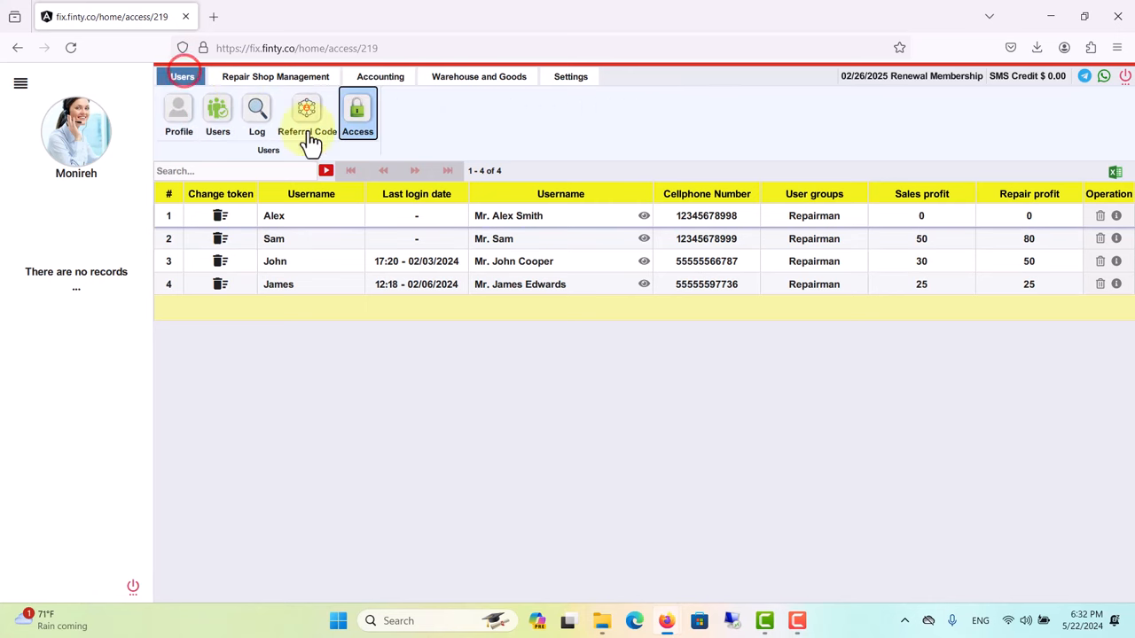
{"action": "mouse_move", "coordinate": [424, 137]}
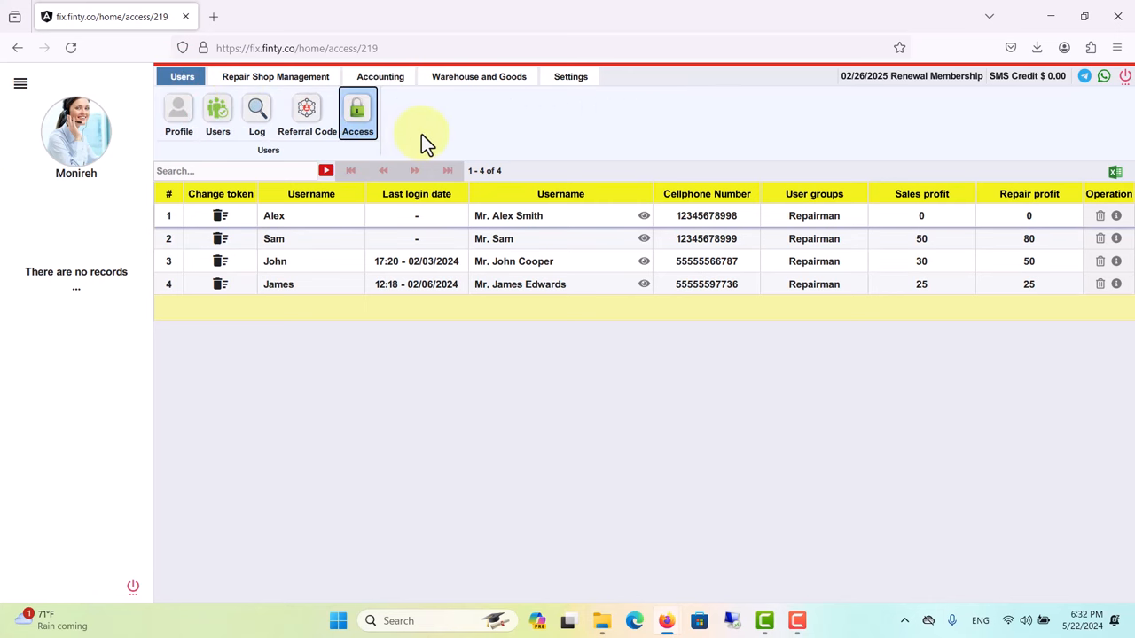